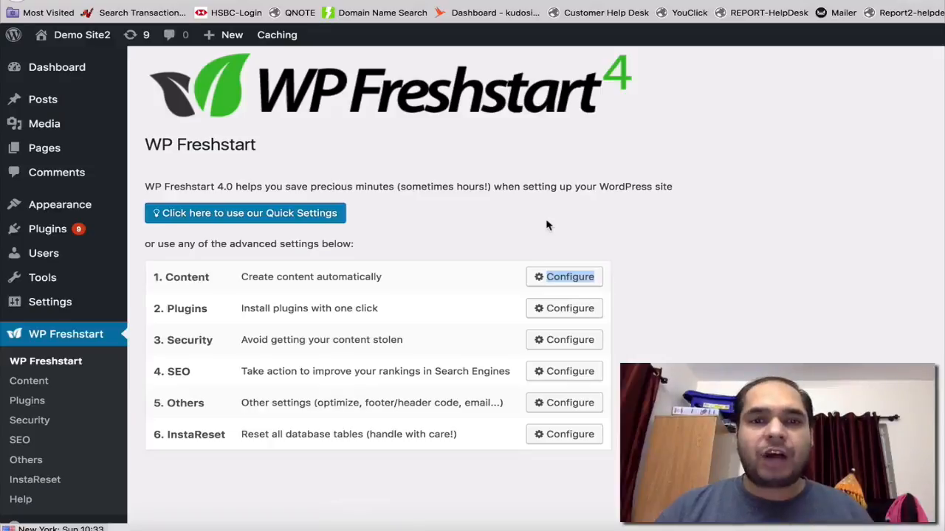
pyautogui.moveTo(578, 225)
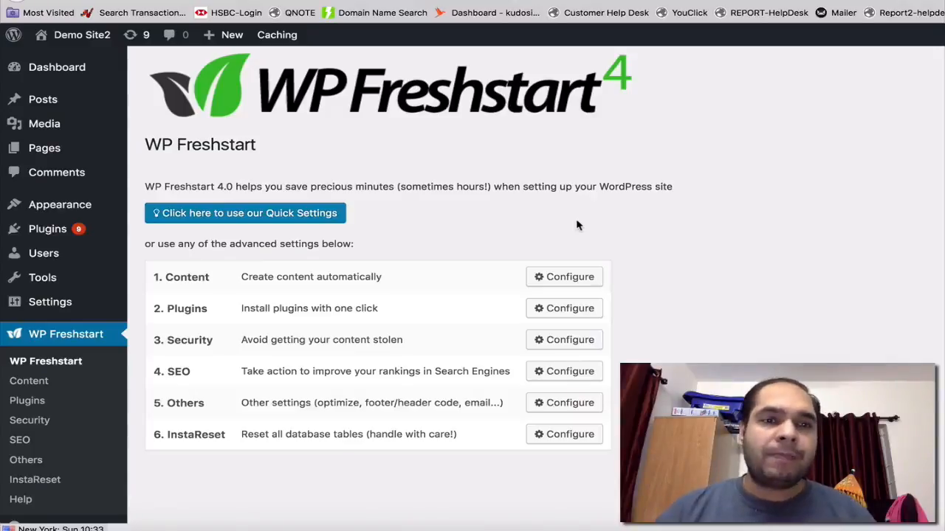
pyautogui.moveTo(317, 365)
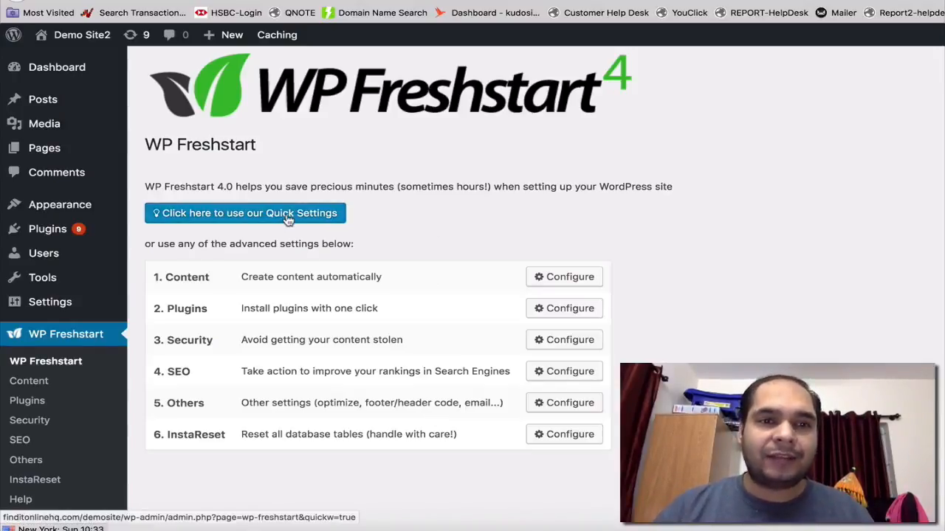
# Step: Launch the Quick Settings wizard and bring its Content options into view
pyautogui.click(245, 213)
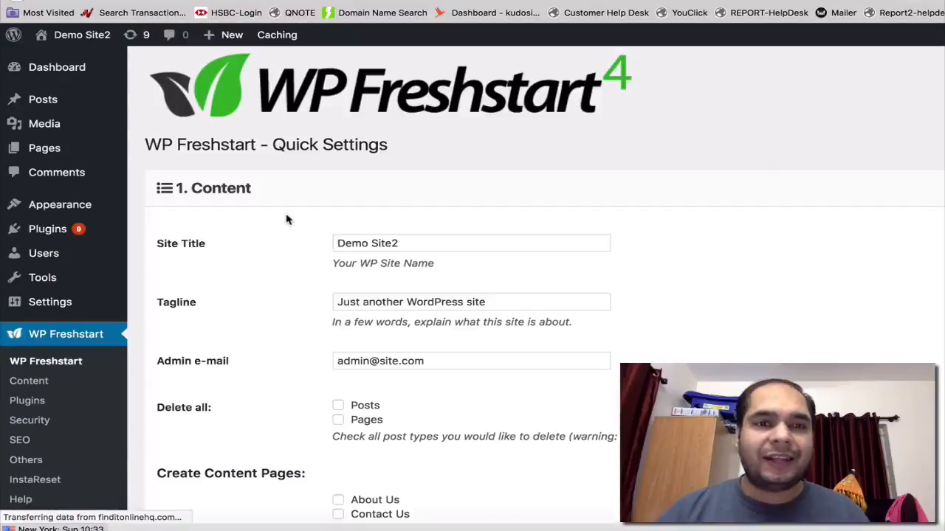
pyautogui.scroll(-3)
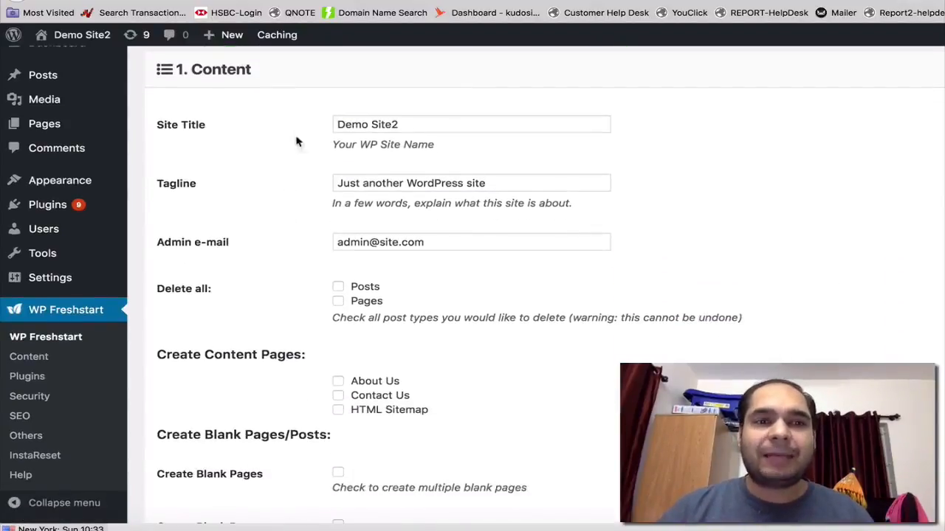
pyautogui.moveTo(362, 161)
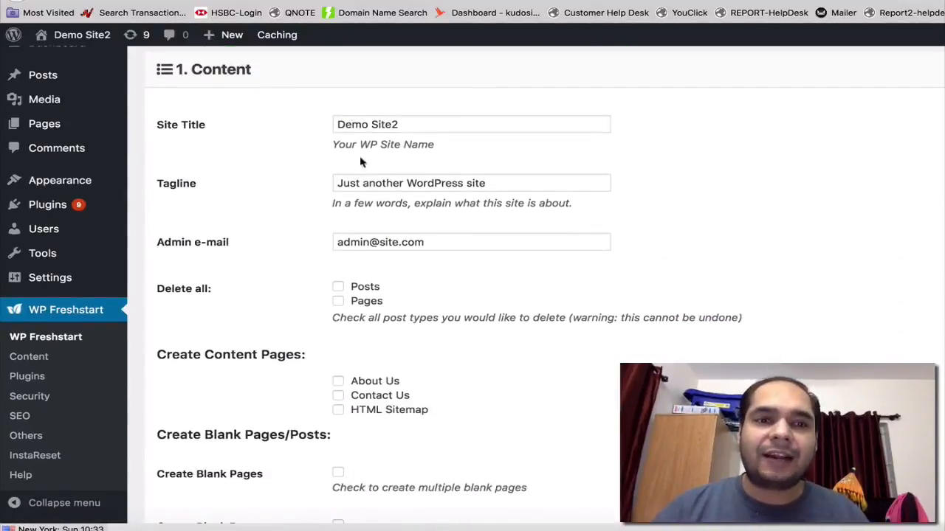
pyautogui.scroll(-3)
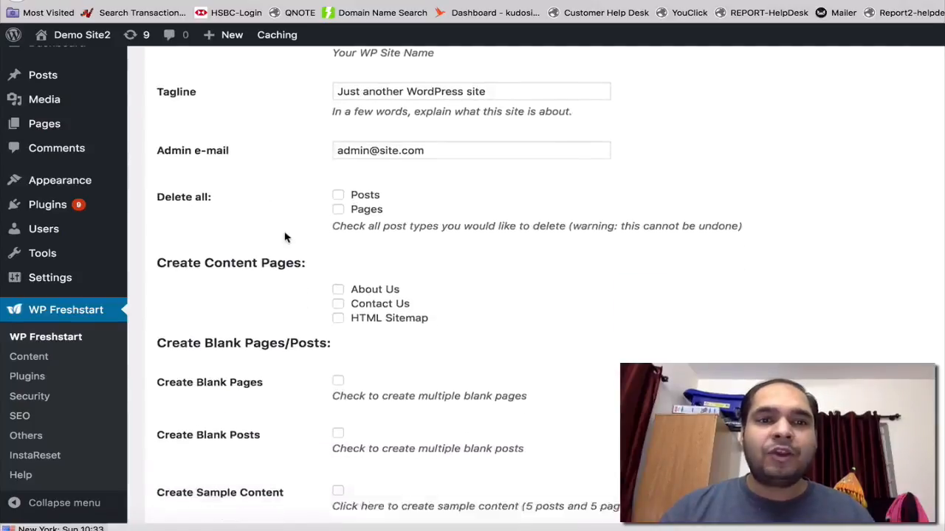
pyautogui.scroll(-3)
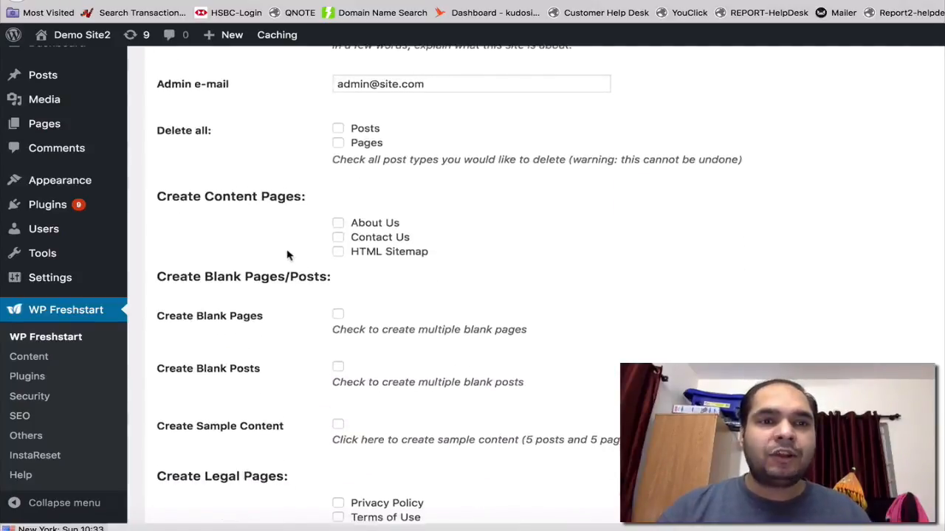
pyautogui.scroll(-3)
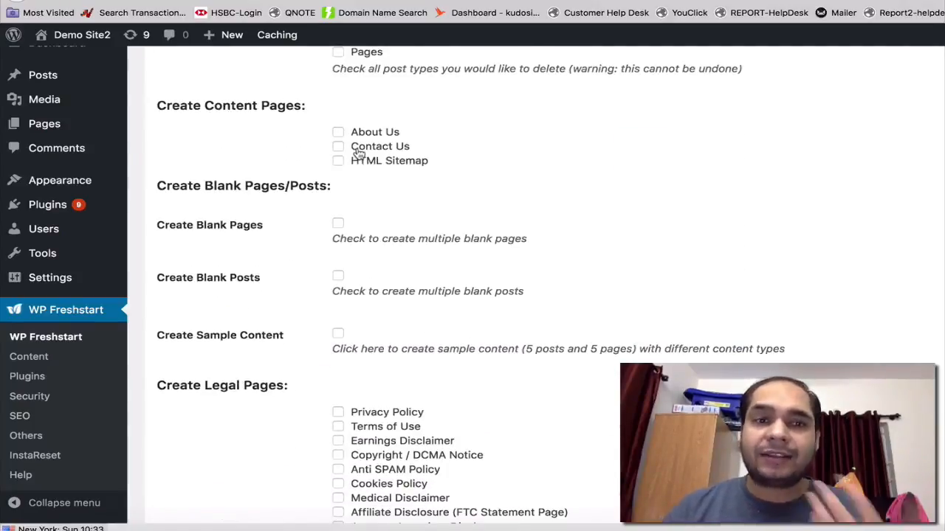
pyautogui.scroll(-3)
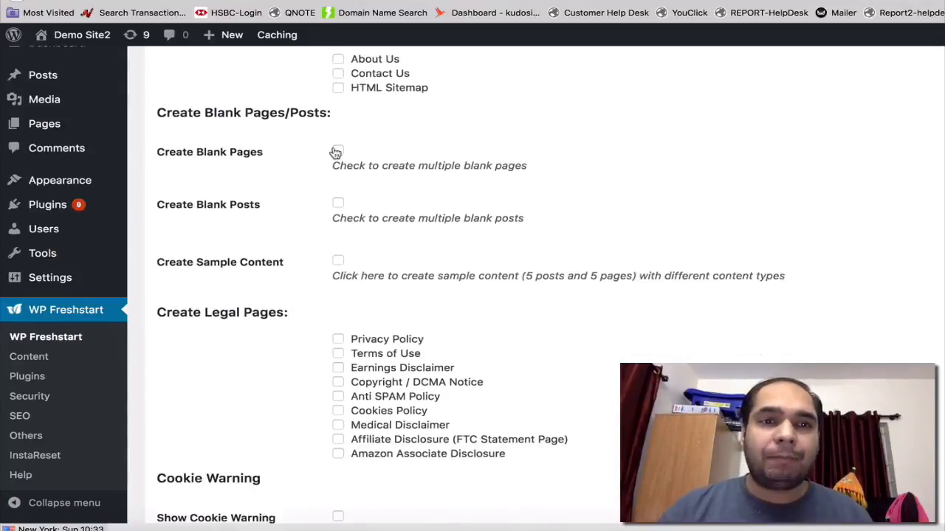
# Step: Enable creating multiple blank pages, blank posts and sample content
pyautogui.click(338, 150)
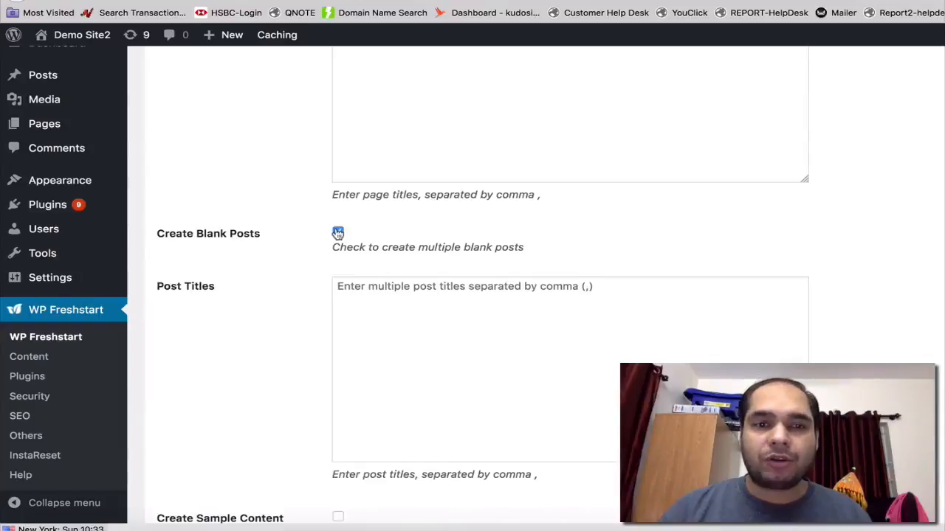
pyautogui.click(338, 234)
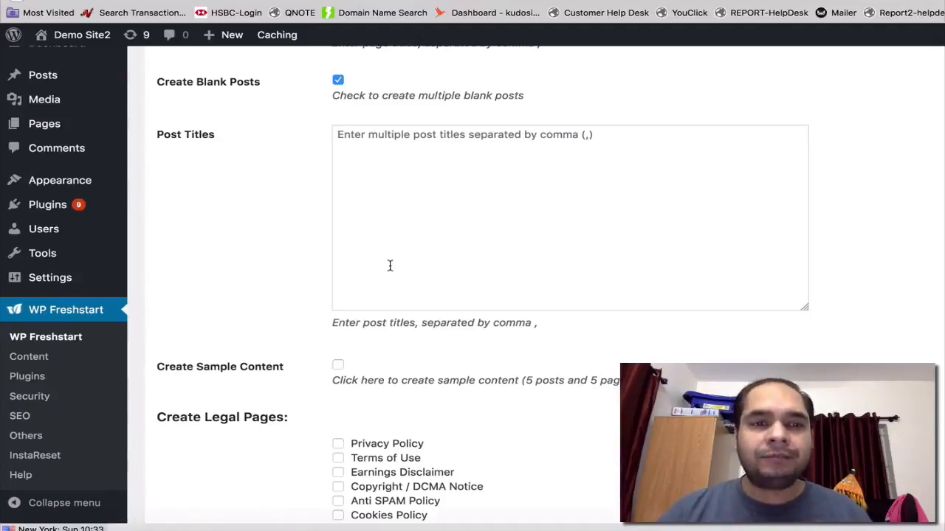
pyautogui.click(338, 275)
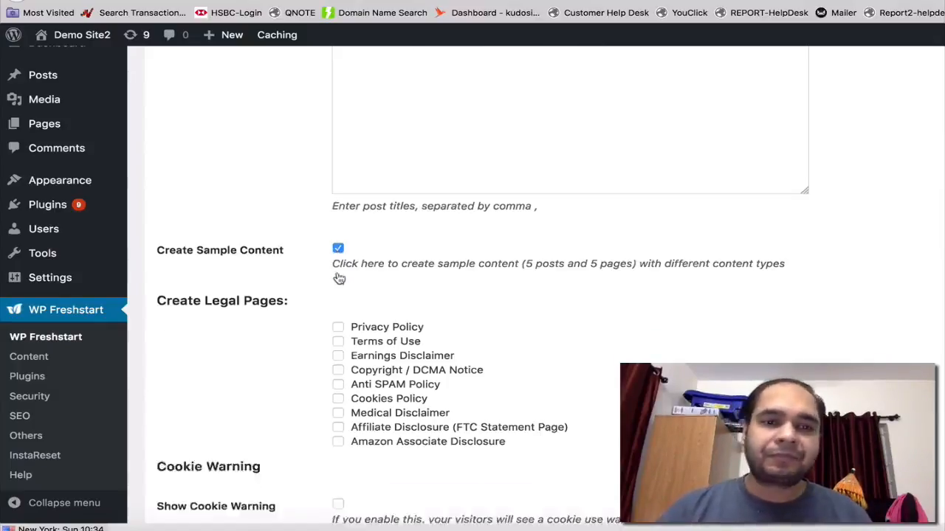
# Step: Enable bulk creation of categories in the Content step
pyautogui.scroll(-3)
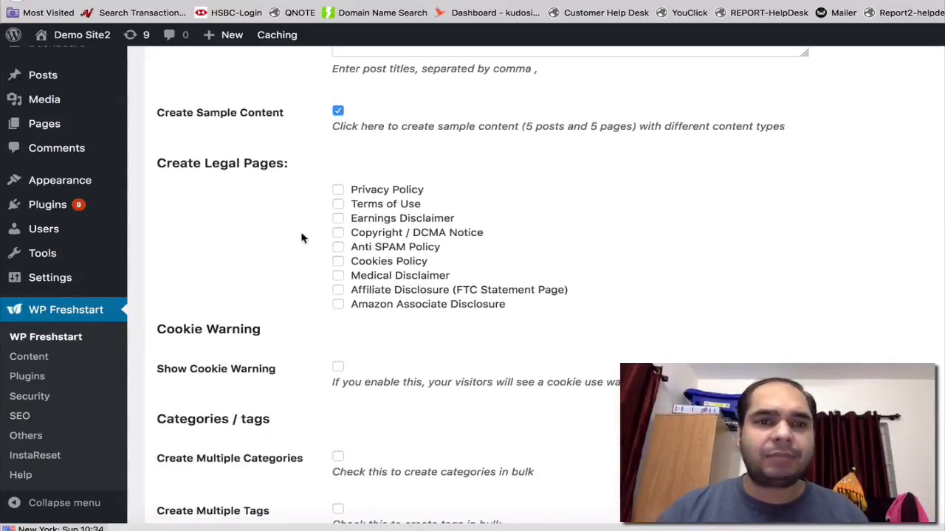
pyautogui.scroll(-3)
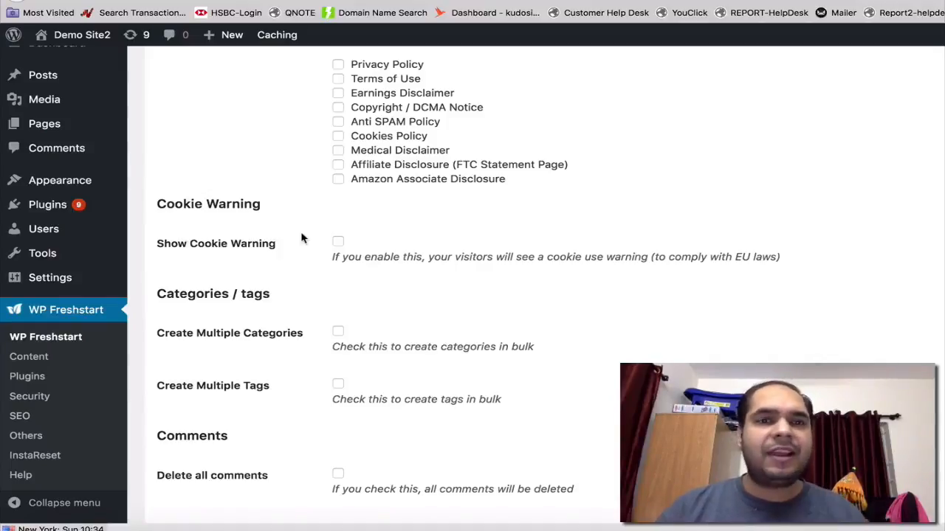
pyautogui.scroll(-3)
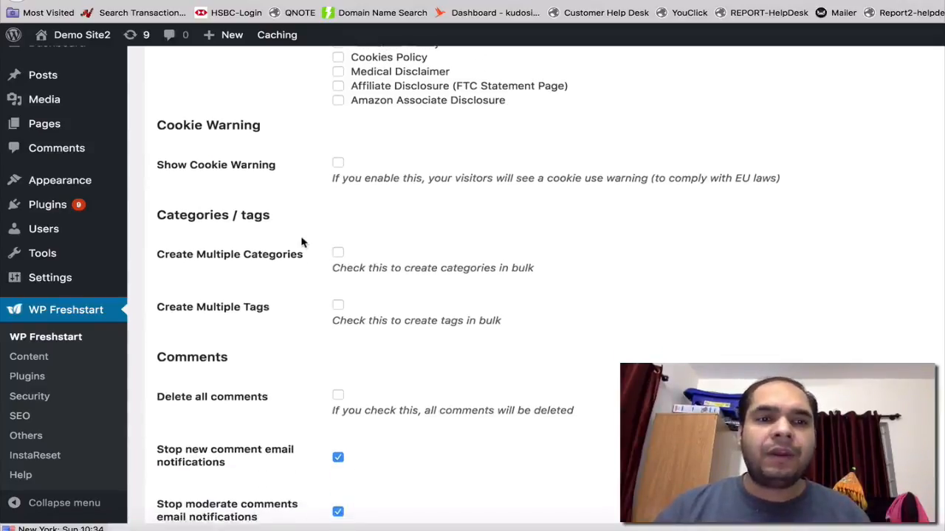
pyautogui.click(337, 253)
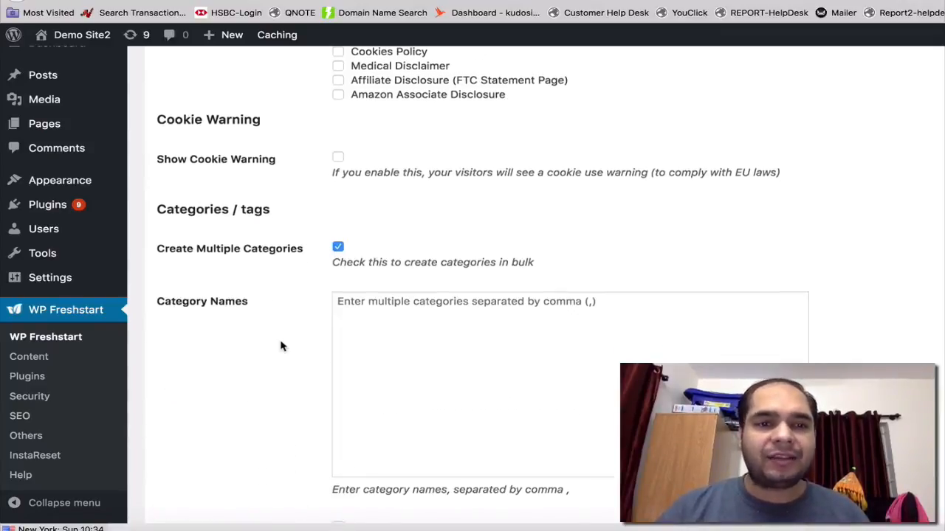
# Step: Require admin moderation of comments and enable placeholder images
pyautogui.scroll(-3)
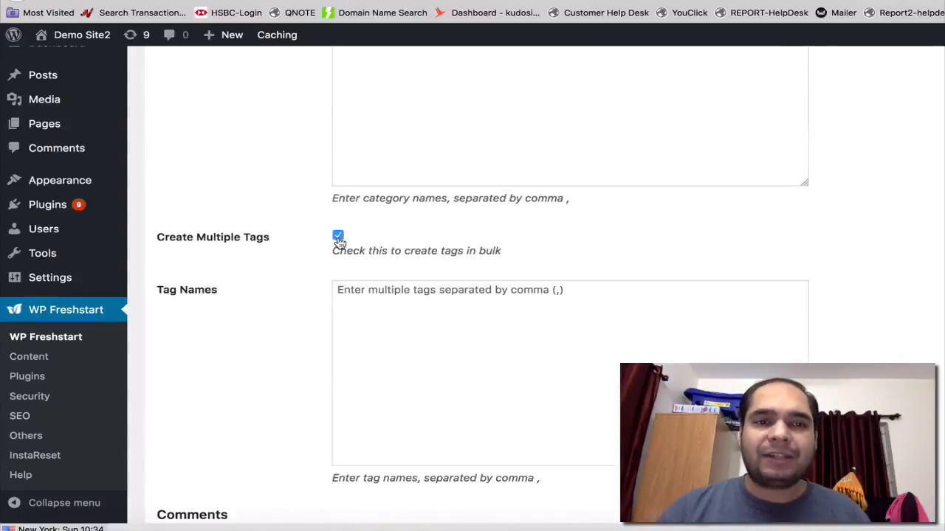
pyautogui.scroll(-3)
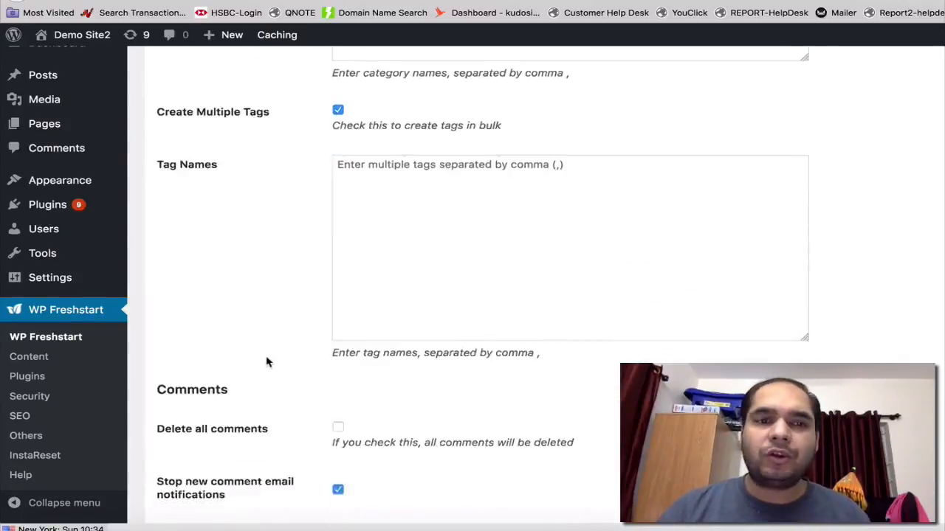
pyautogui.scroll(-3)
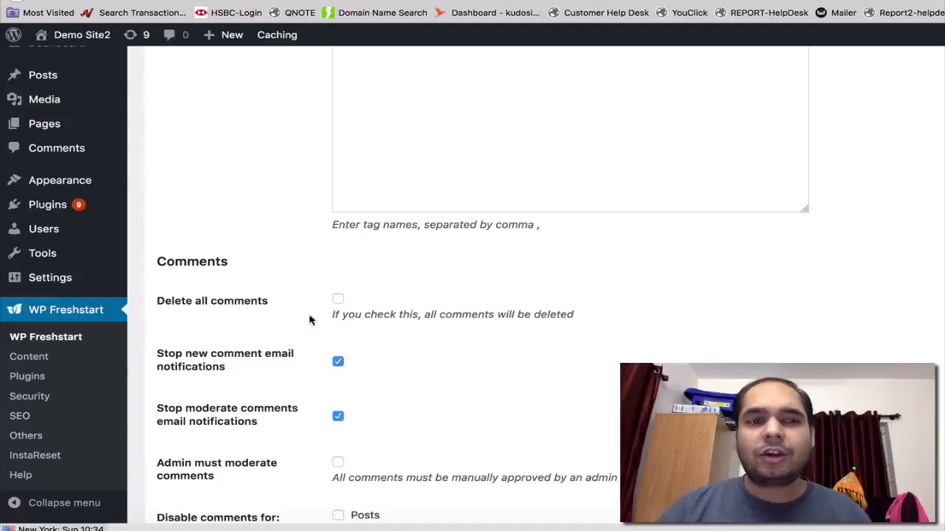
pyautogui.moveTo(306, 327)
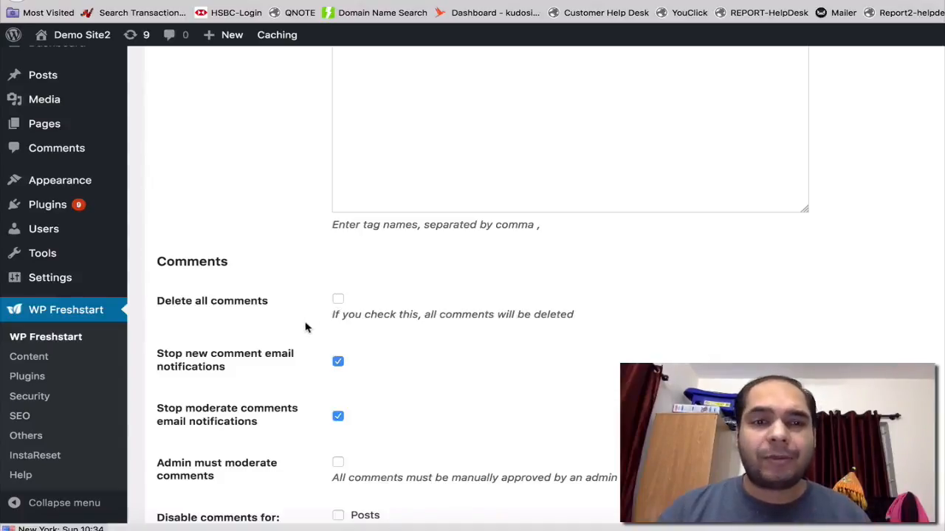
pyautogui.scroll(-3)
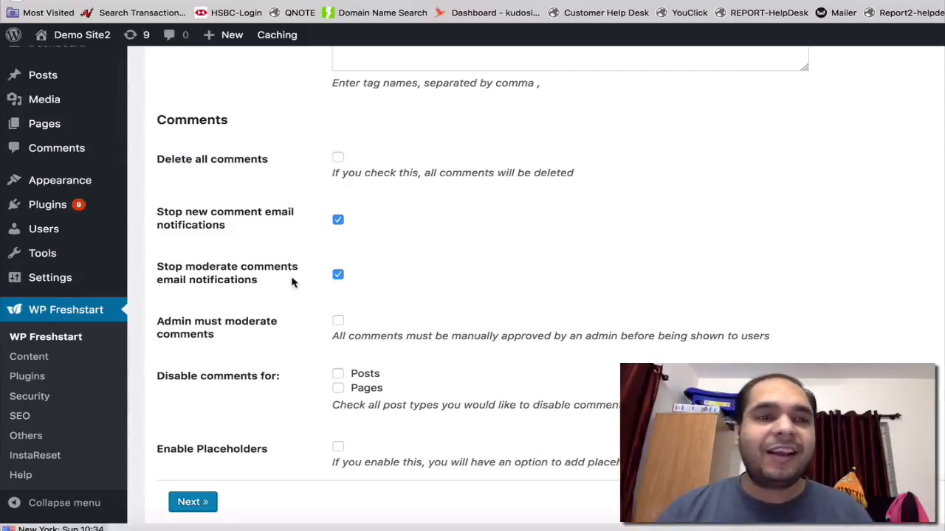
pyautogui.scroll(-3)
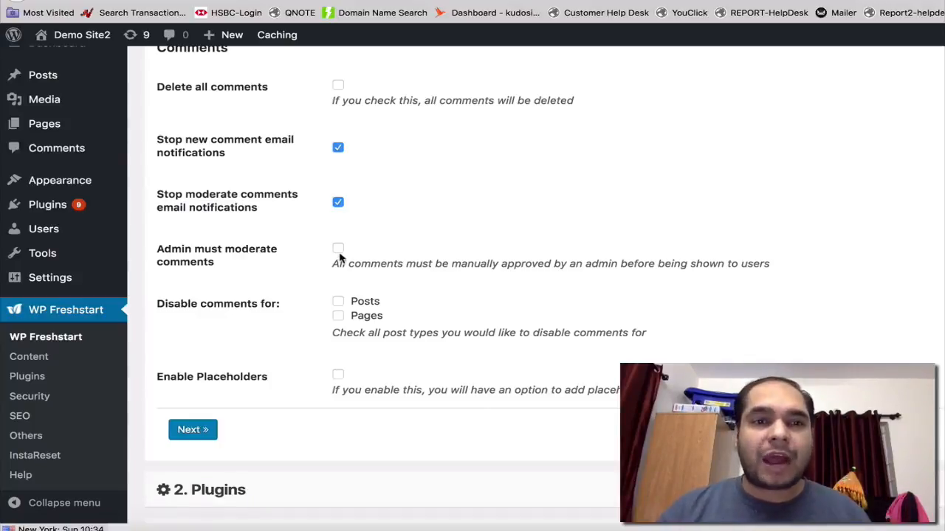
pyautogui.click(338, 249)
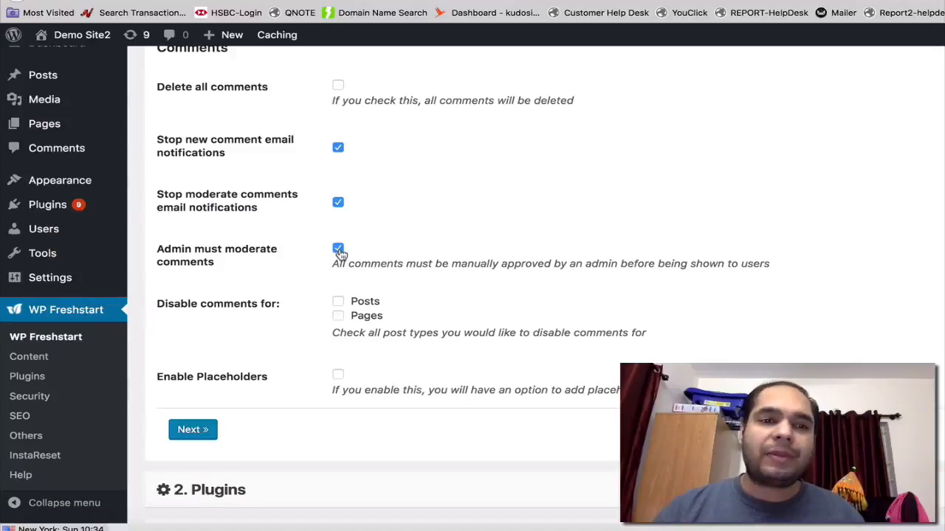
pyautogui.scroll(-3)
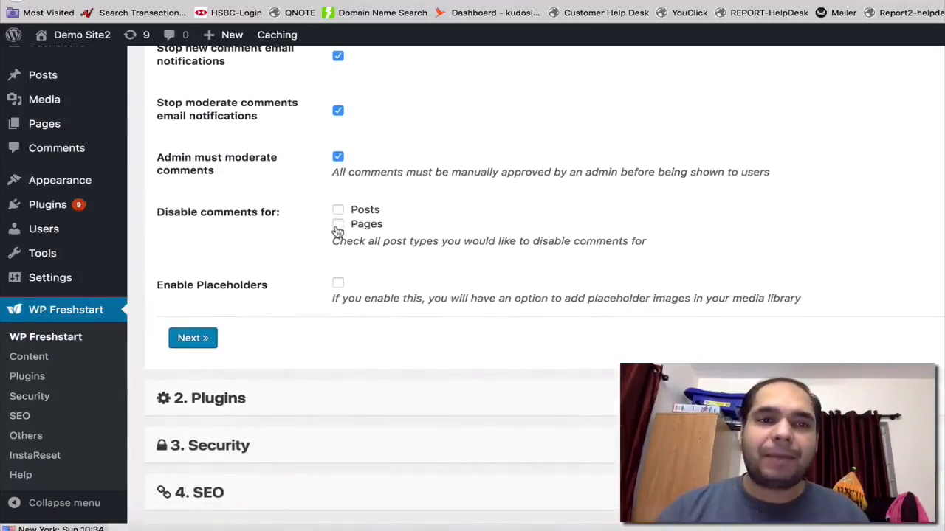
pyautogui.scroll(-3)
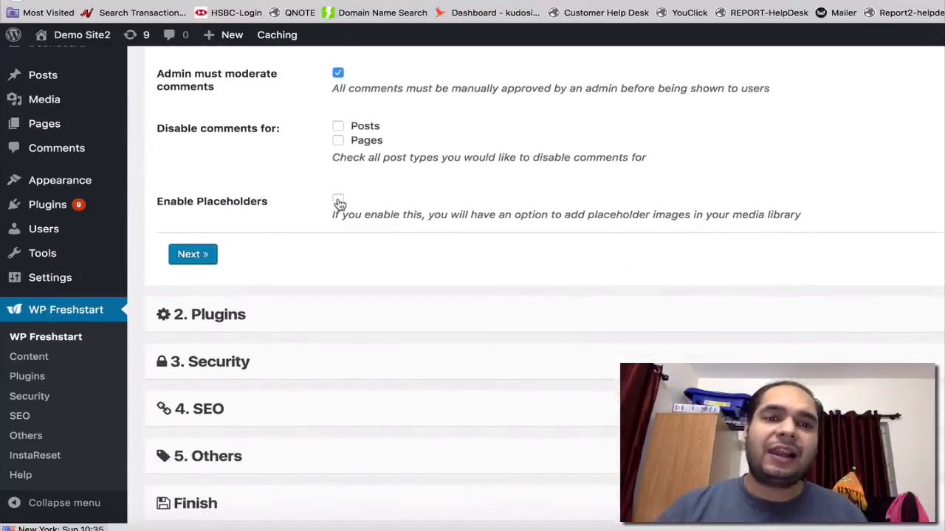
pyautogui.click(337, 200)
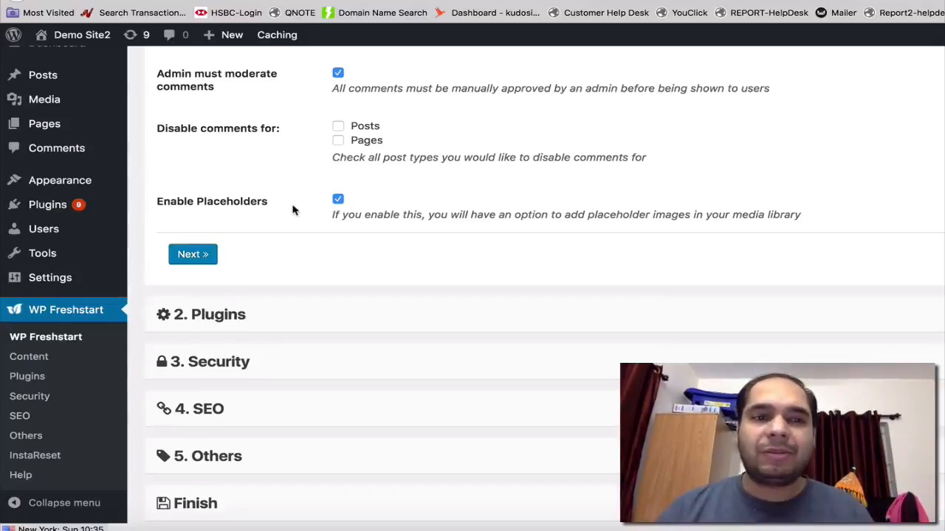
# Step: Go to the Plugins step and fill in recommended URLs like Yoast SEO, Contact Form 7, Jetpack
pyautogui.click(193, 254)
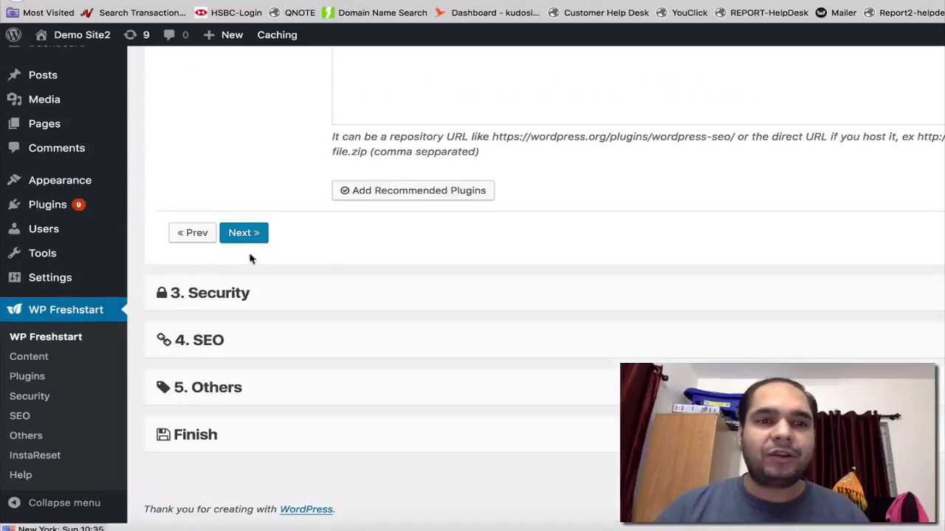
pyautogui.scroll(3)
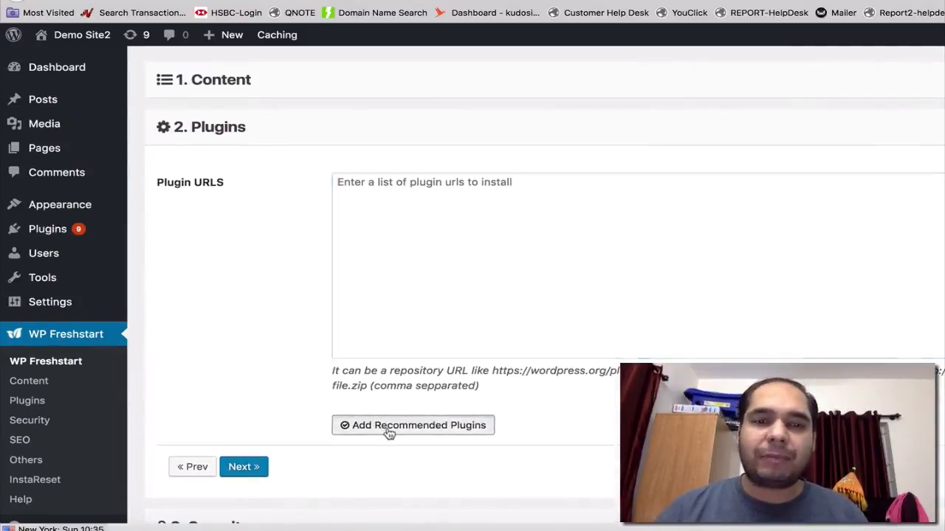
pyautogui.click(413, 425)
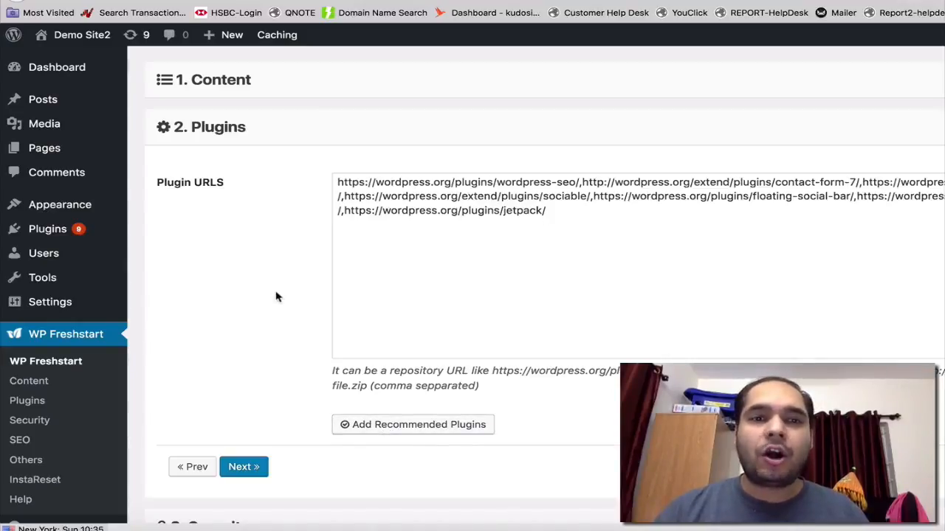
pyautogui.scroll(-3)
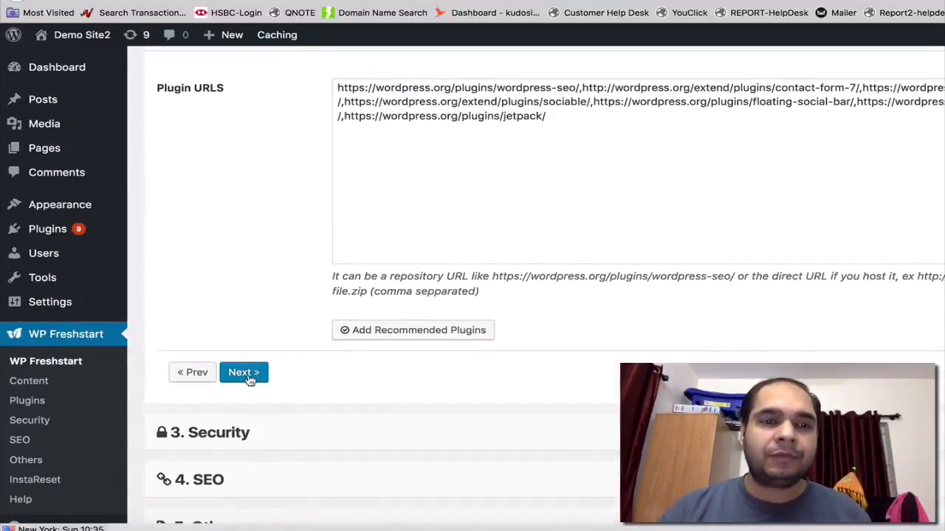
# Step: Reach the Security step with right-click, text-selection and hotlinking protection left unticked
pyautogui.click(244, 372)
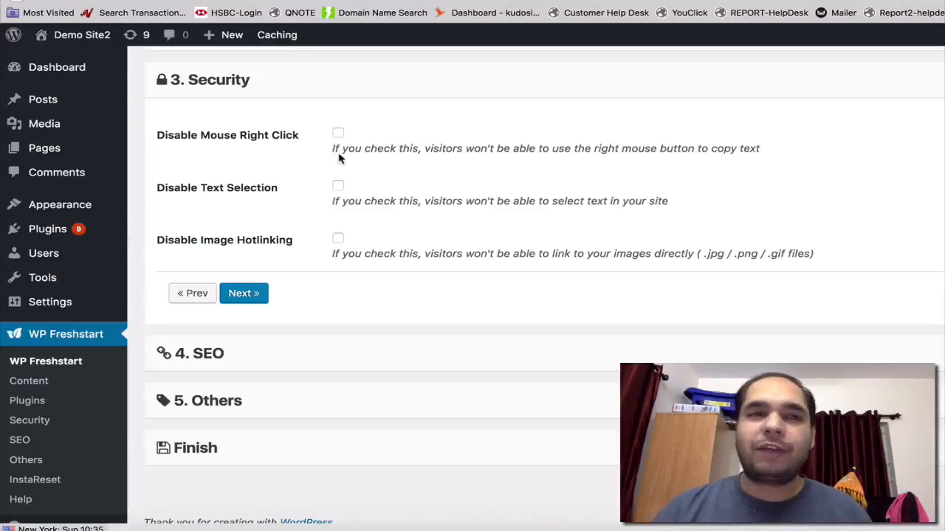
pyautogui.moveTo(338, 186)
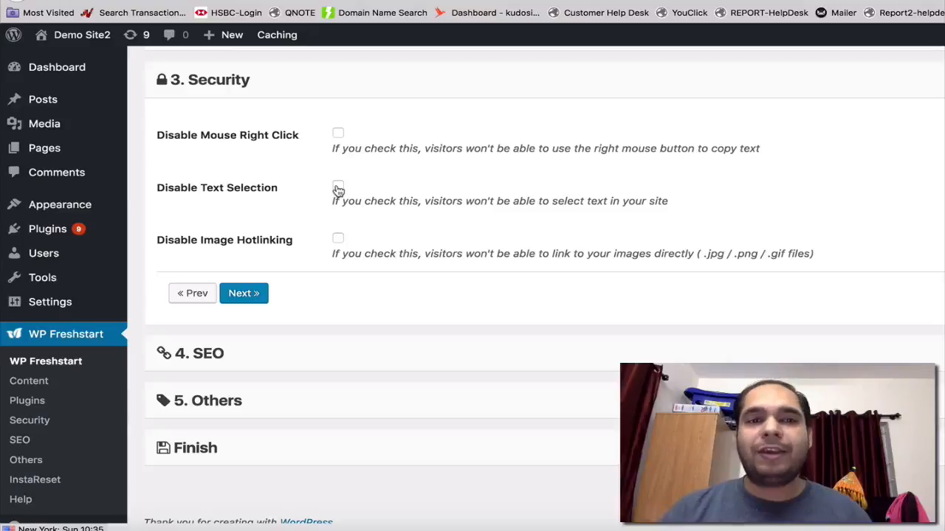
pyautogui.moveTo(338, 243)
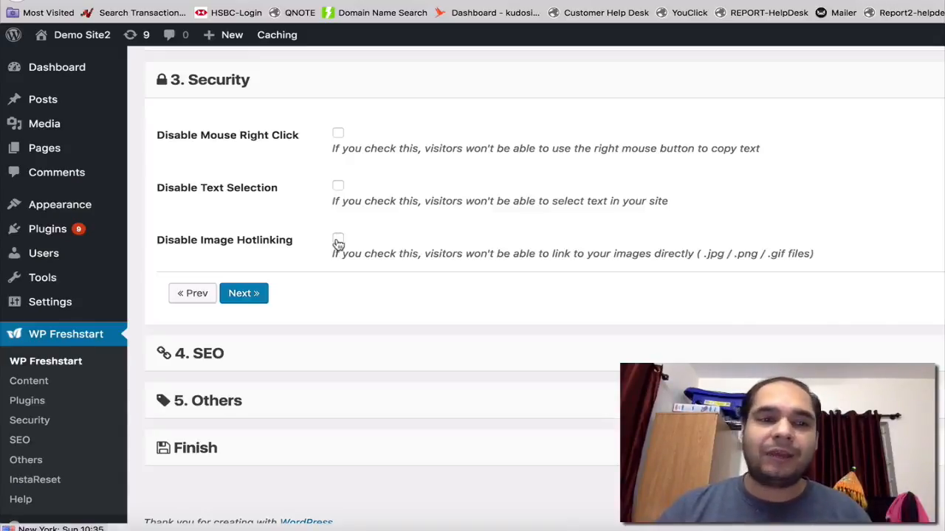
pyautogui.scroll(-3)
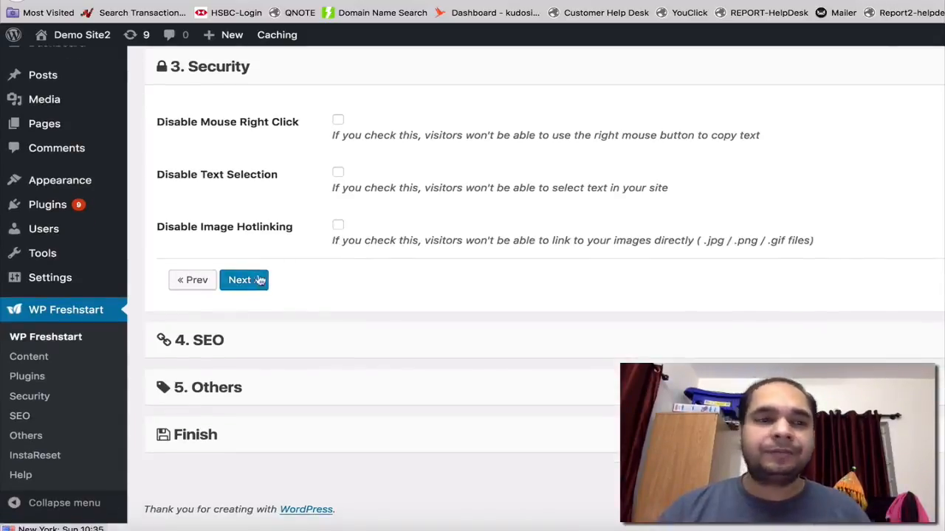
# Step: Reach the SEO step with permalinks, XML sitemap and robots.txt options left unticked
pyautogui.click(243, 279)
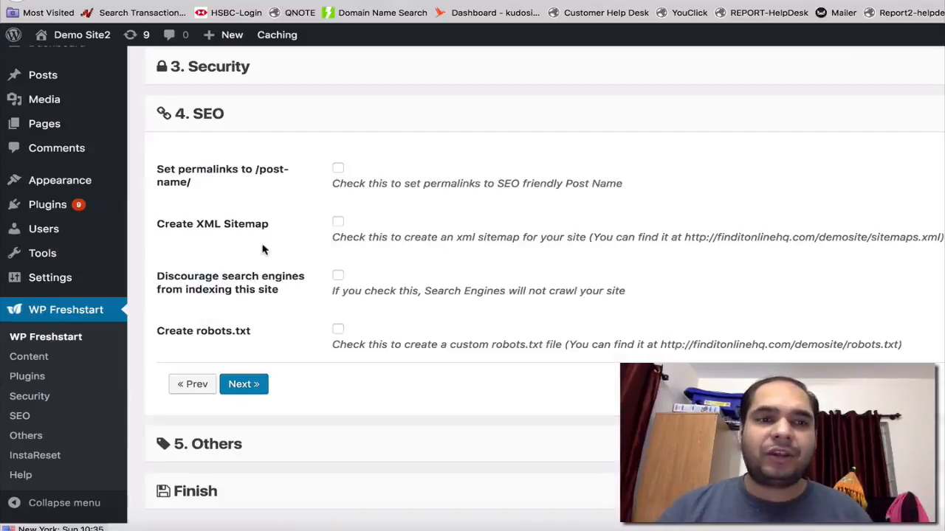
pyautogui.moveTo(292, 314)
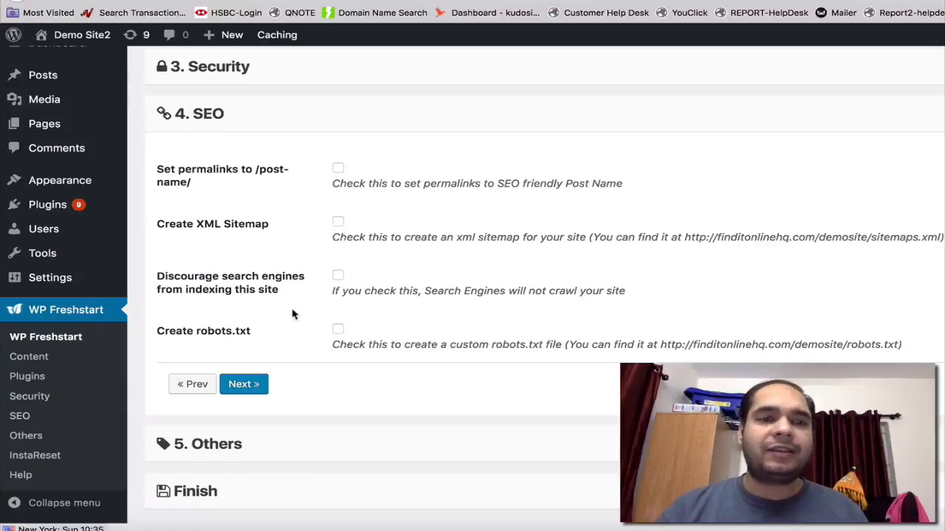
pyautogui.scroll(-3)
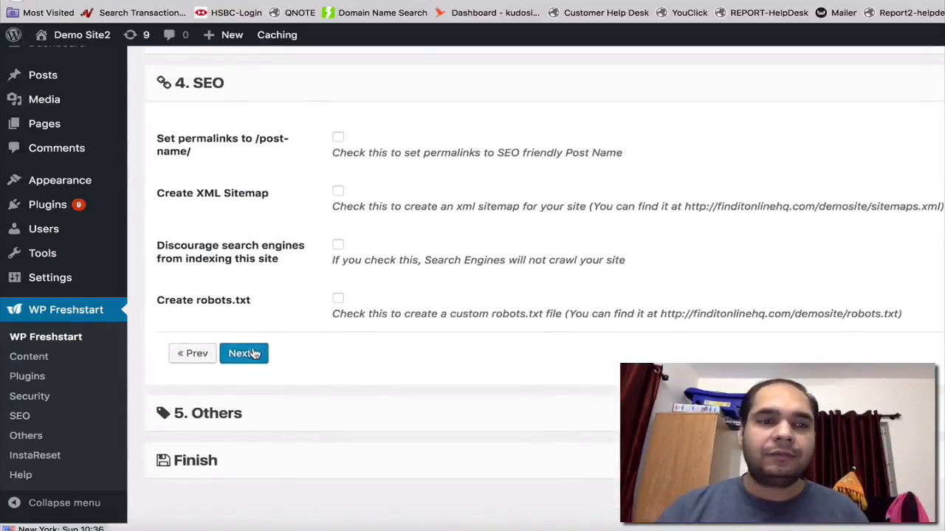
# Step: Pass the Others step with analytics, pixel and verification fields empty, reaching Finish
pyautogui.click(243, 353)
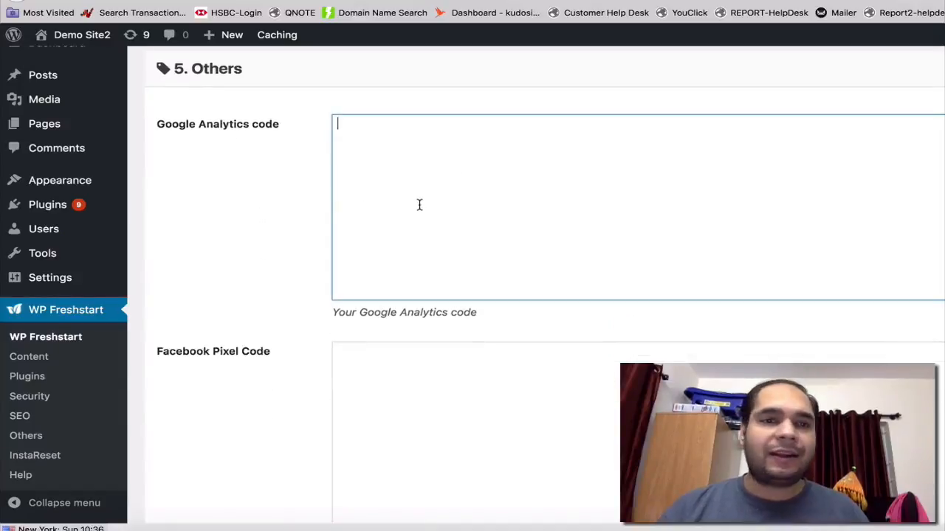
pyautogui.scroll(-3)
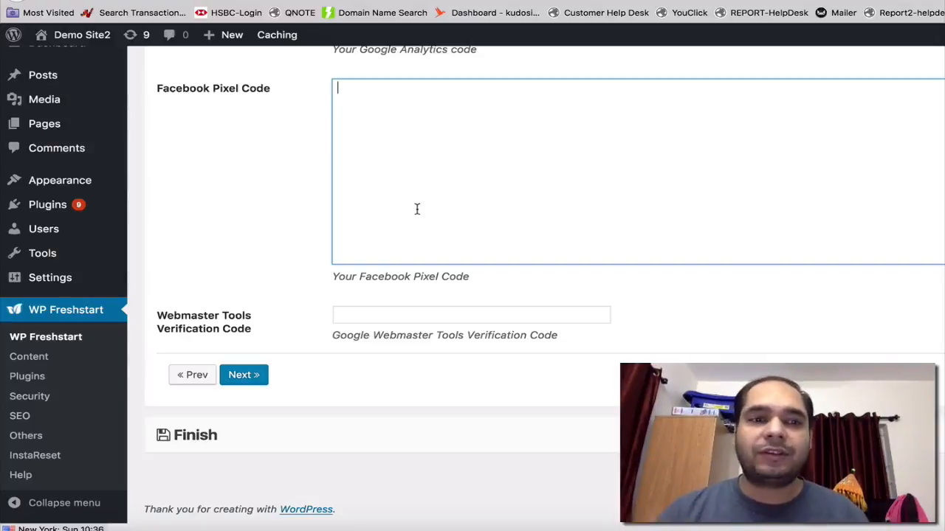
pyautogui.click(470, 314)
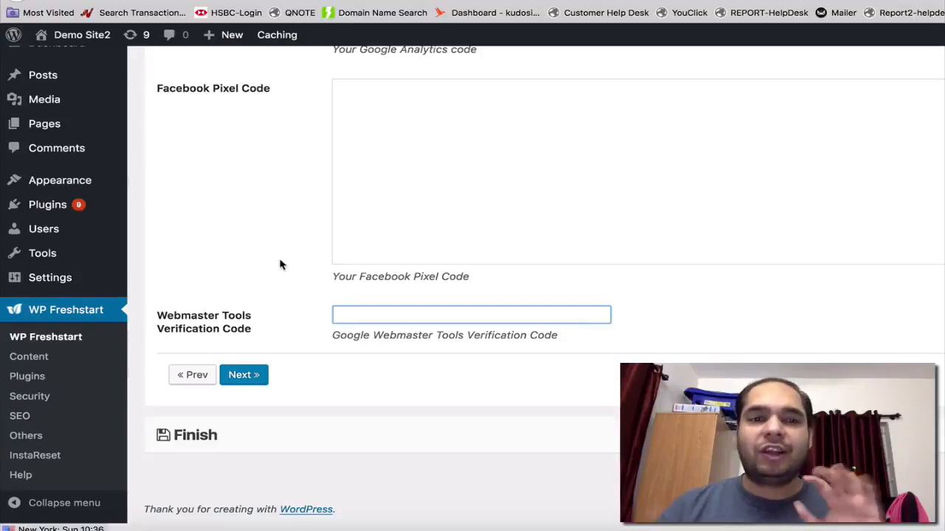
pyautogui.moveTo(256, 337)
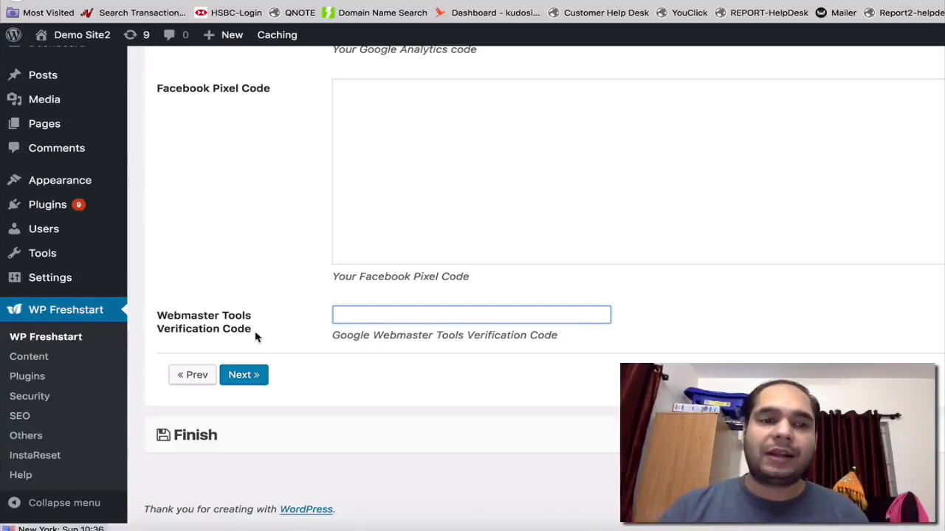
pyautogui.click(243, 375)
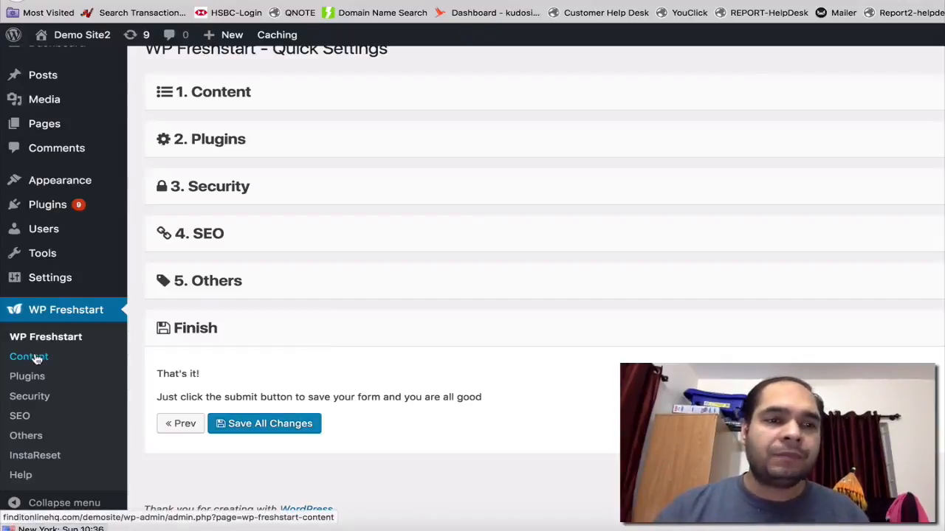
# Step: Browse the Content page's Categories/Tags, Sample Content, Under Construction, Images and Comments tabs
pyautogui.click(29, 357)
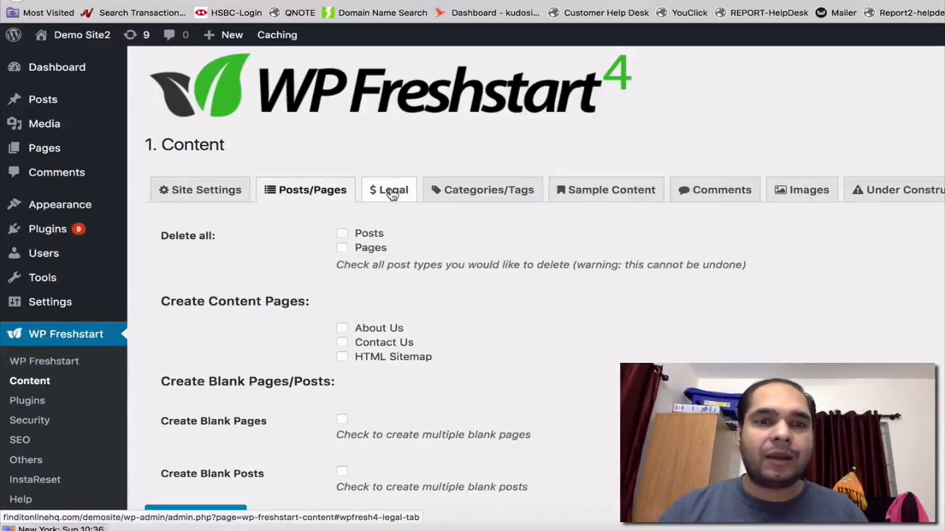
pyautogui.click(482, 190)
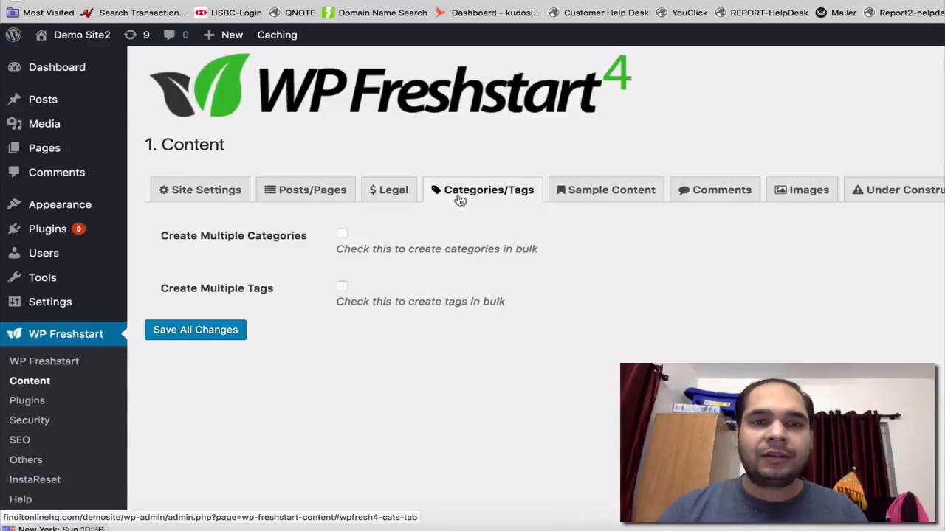
pyautogui.click(611, 190)
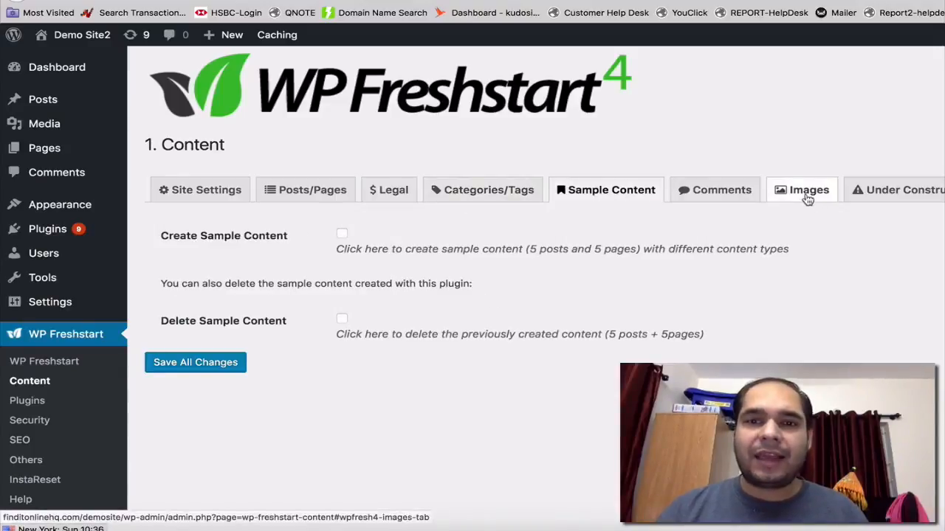
pyautogui.click(901, 190)
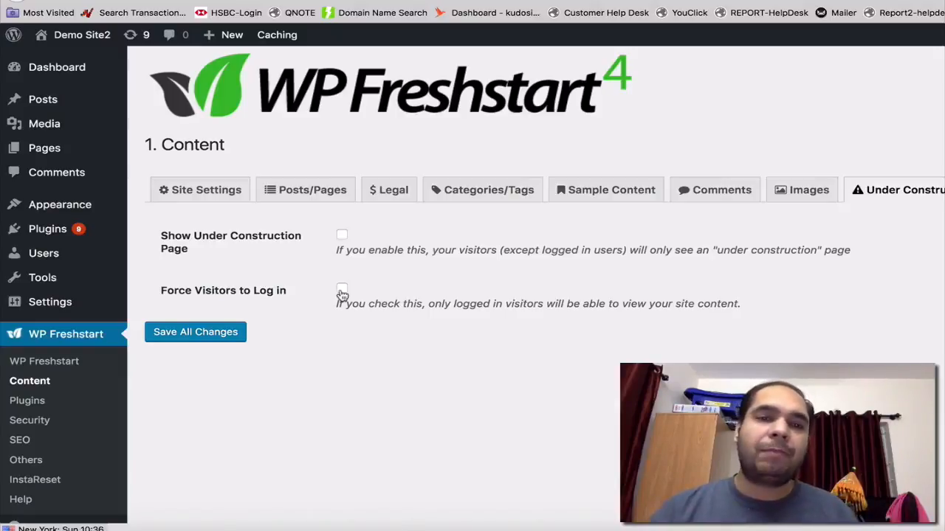
pyautogui.moveTo(800, 190)
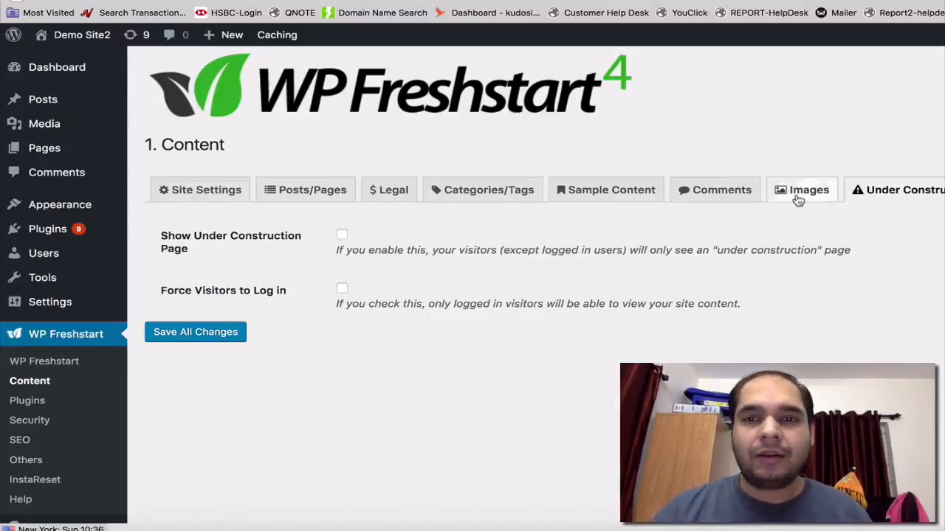
pyautogui.click(800, 189)
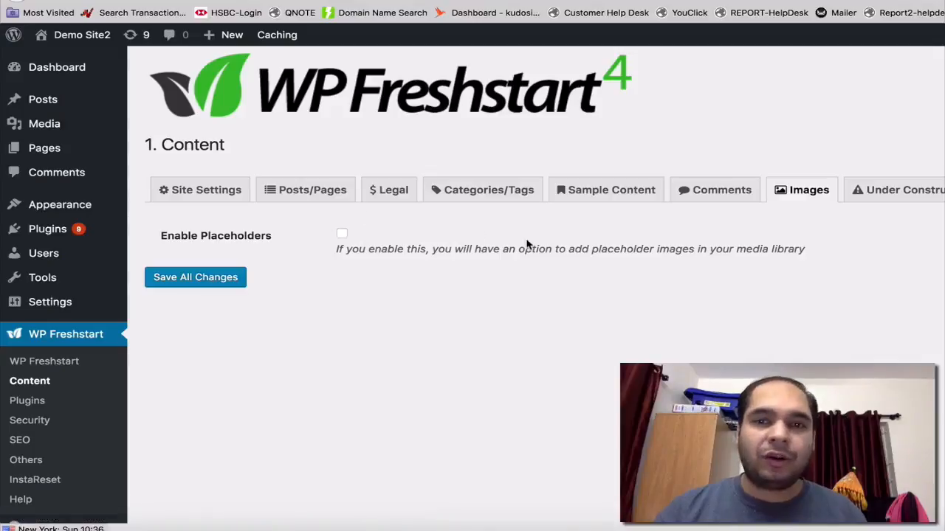
pyautogui.click(713, 190)
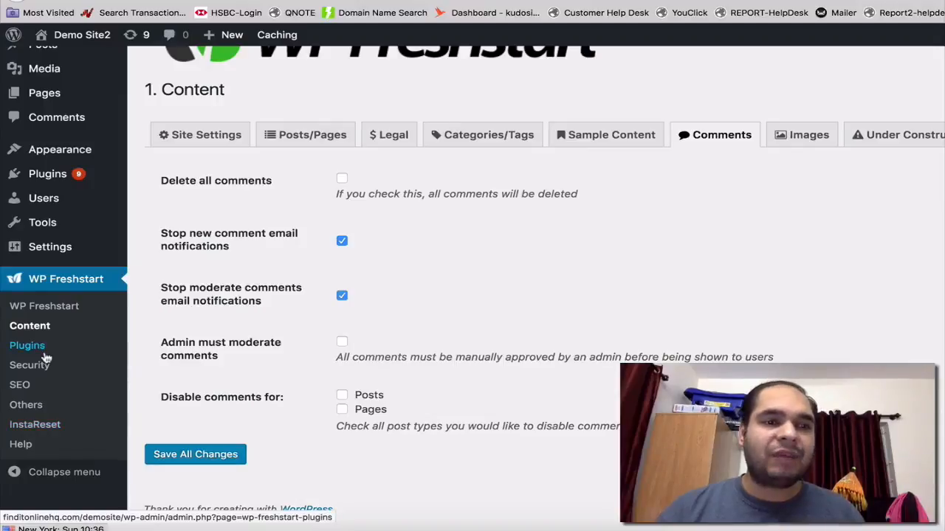
# Step: Browse the Recommended Plugins Content and Social categories, then the Your Plugins URL list
pyautogui.click(27, 345)
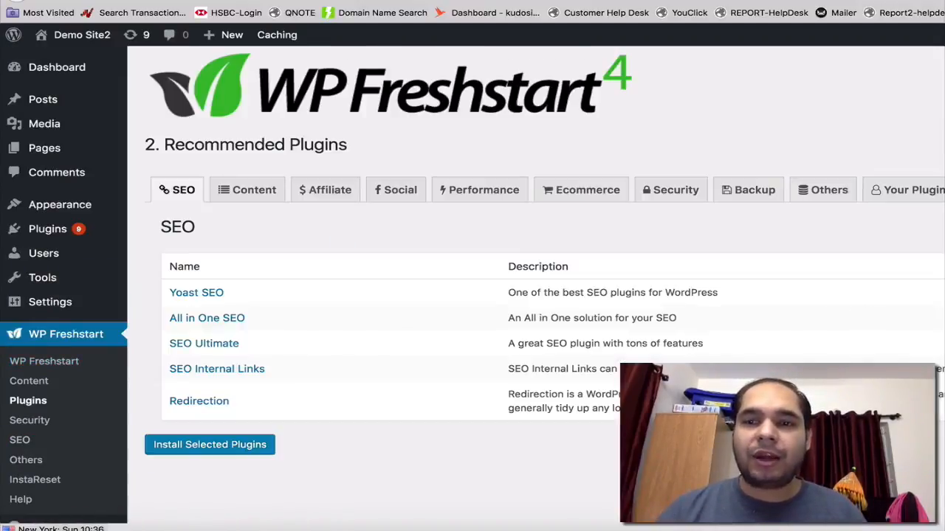
pyautogui.click(254, 190)
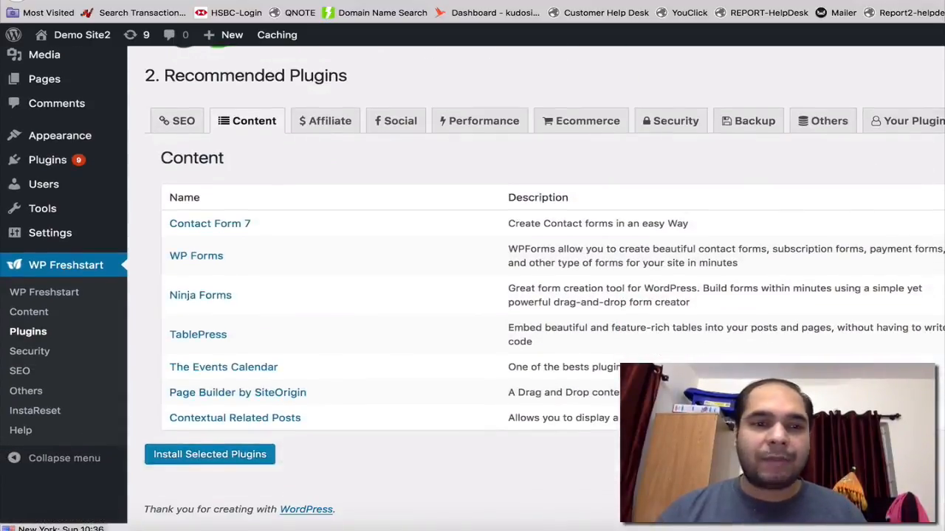
pyautogui.click(325, 120)
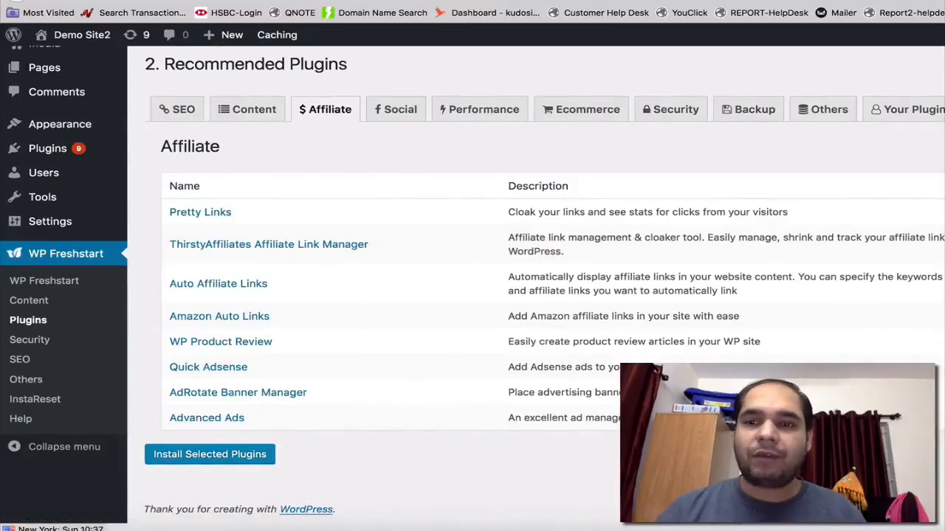
pyautogui.click(396, 110)
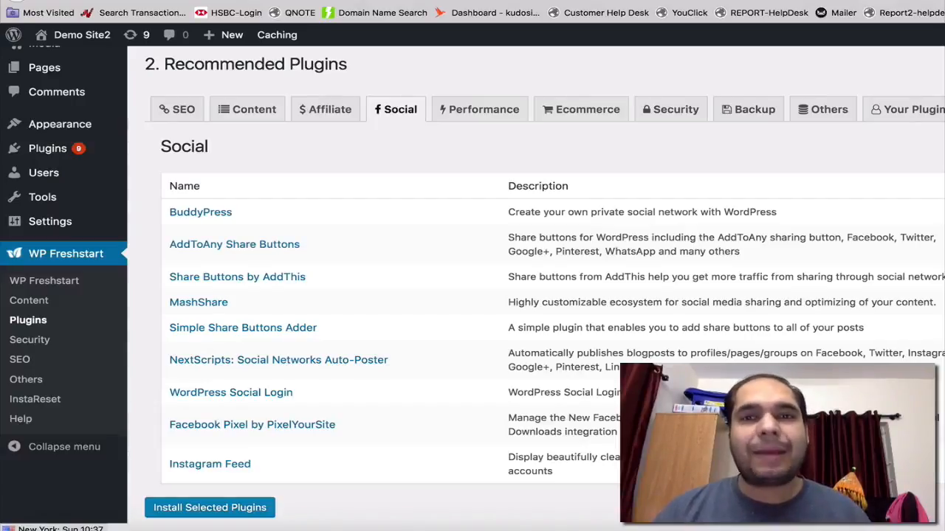
pyautogui.moveTo(305, 171)
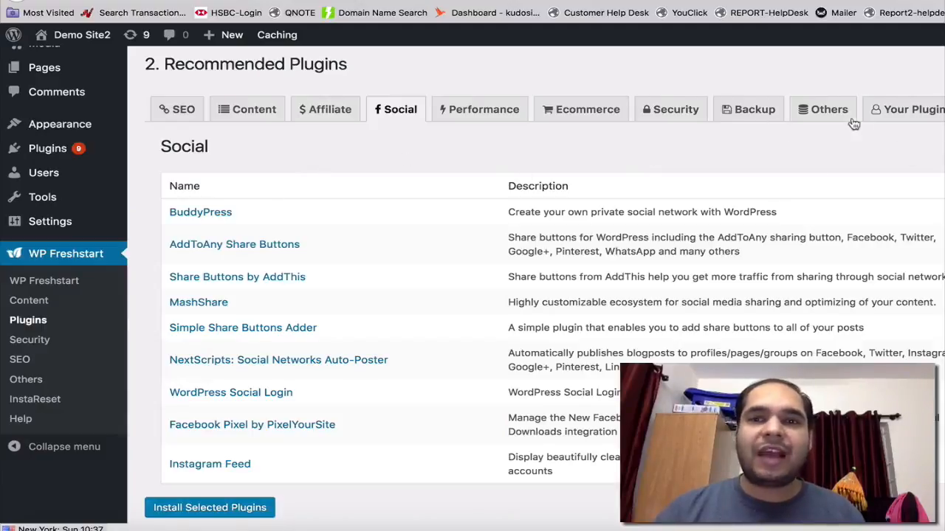
pyautogui.click(911, 109)
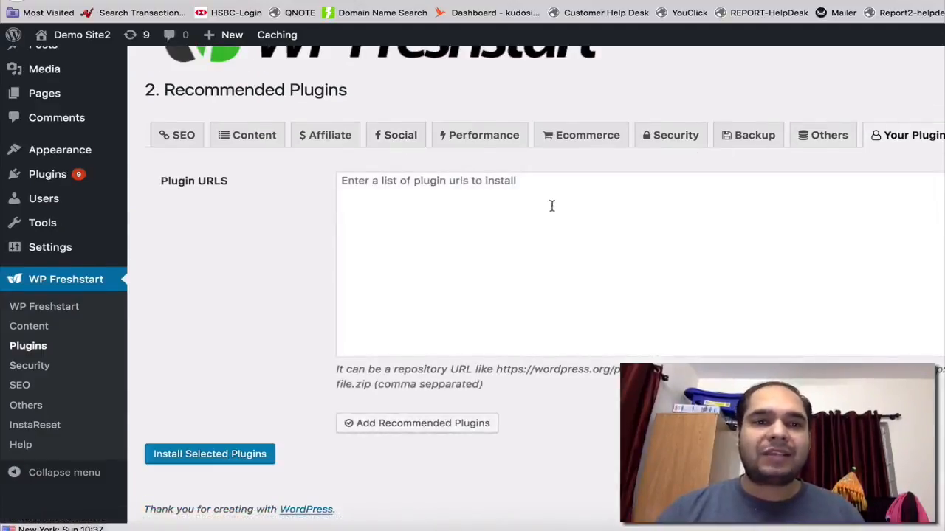
pyautogui.click(489, 228)
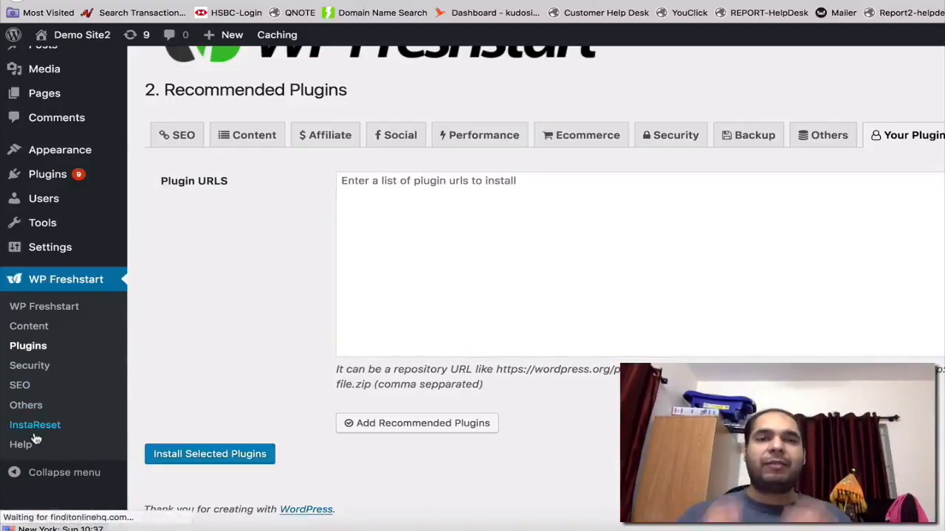
# Step: View the InstaReset page without running the reset, bringing up the PRO features list
pyautogui.click(35, 424)
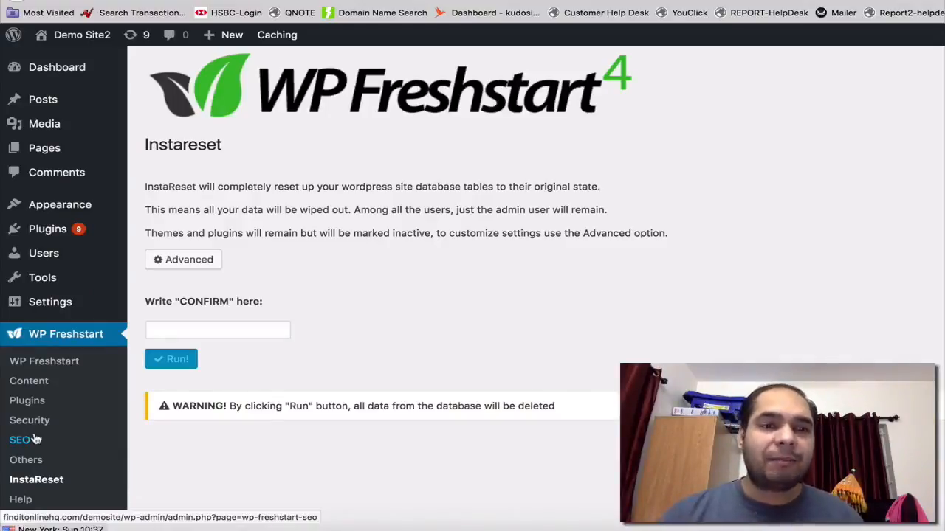
pyautogui.click(217, 330)
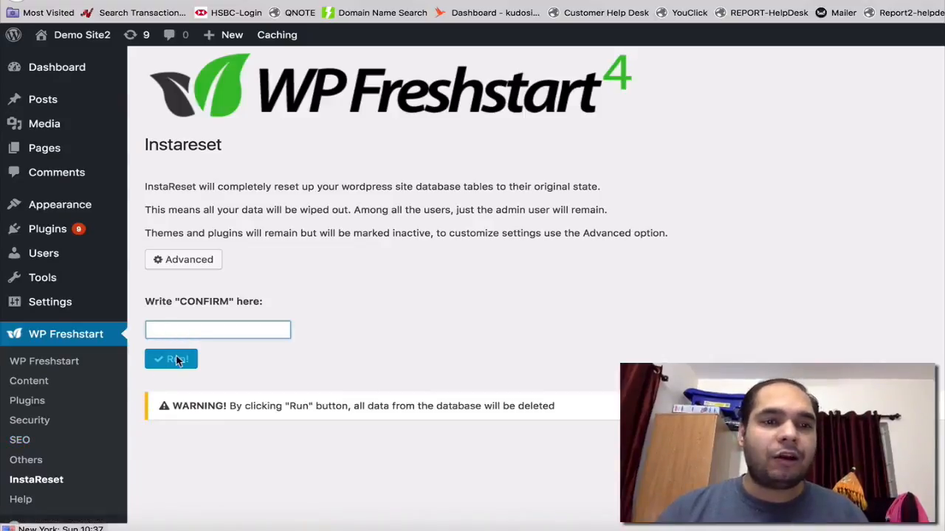
pyautogui.moveTo(334, 334)
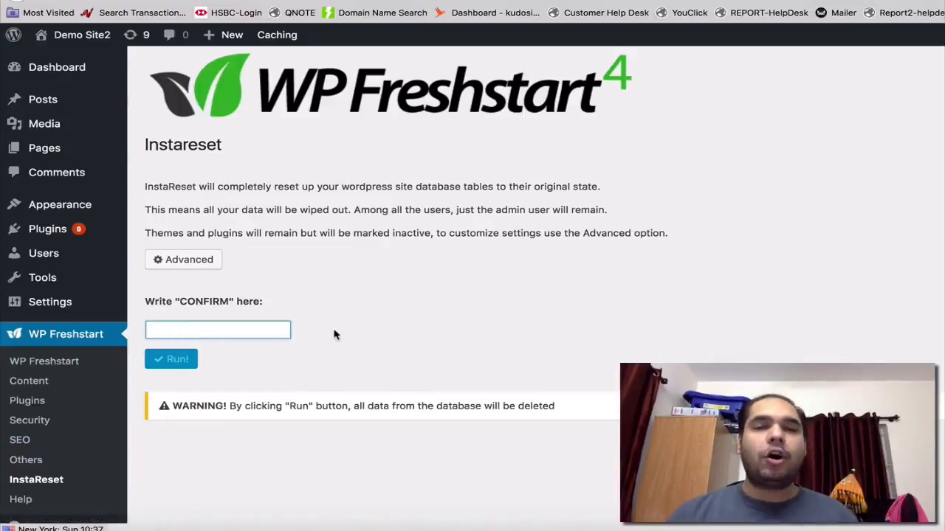
pyautogui.click(217, 330)
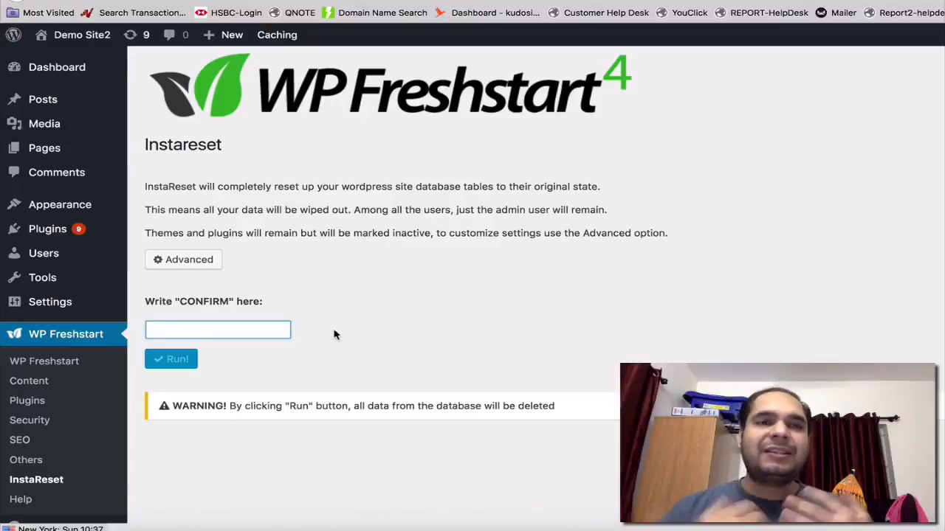
pyautogui.click(217, 330)
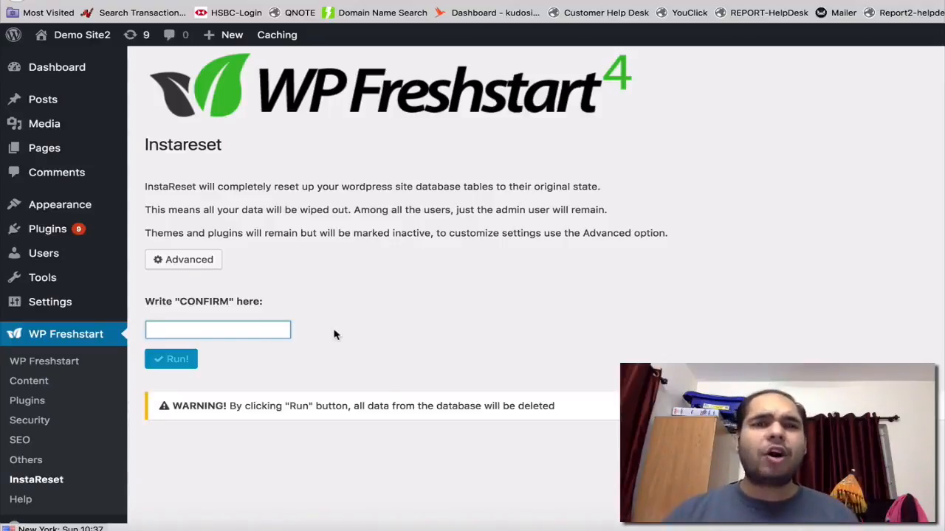
pyautogui.click(217, 330)
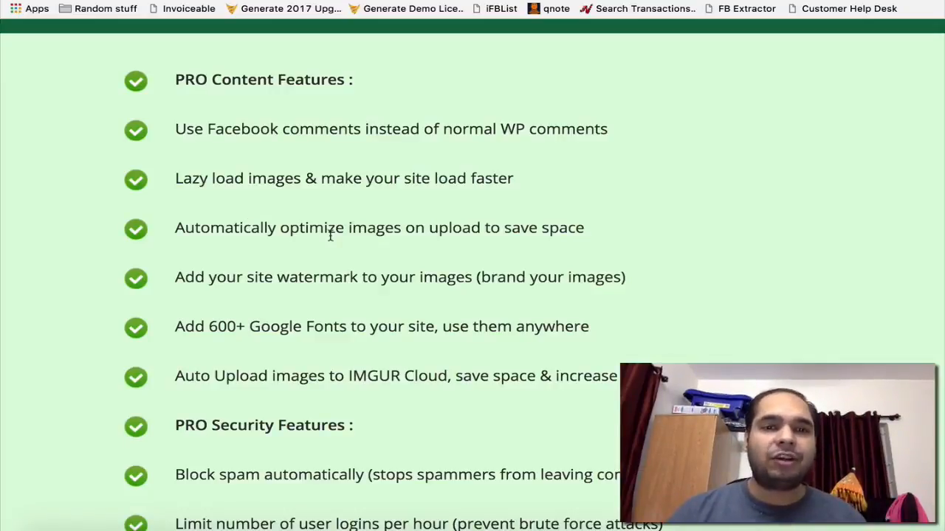
# Step: Scroll the sales page past PRO SEO, branding, social and special features to fast action bonuses
pyautogui.scroll(-3)
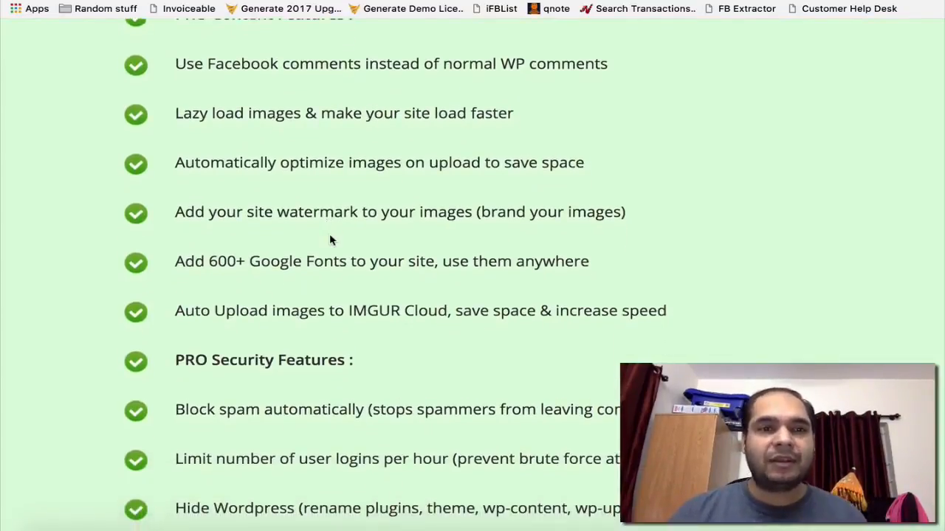
pyautogui.scroll(-3)
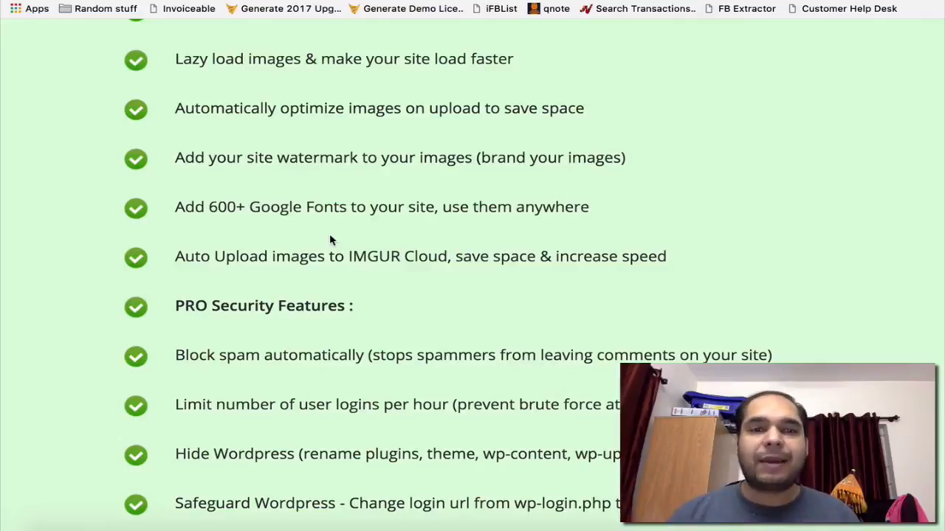
pyautogui.scroll(-3)
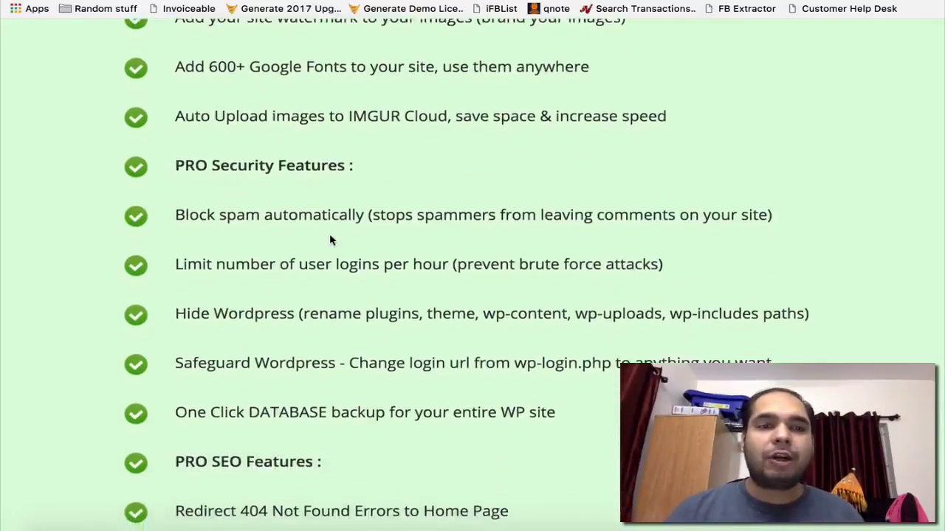
pyautogui.scroll(-3)
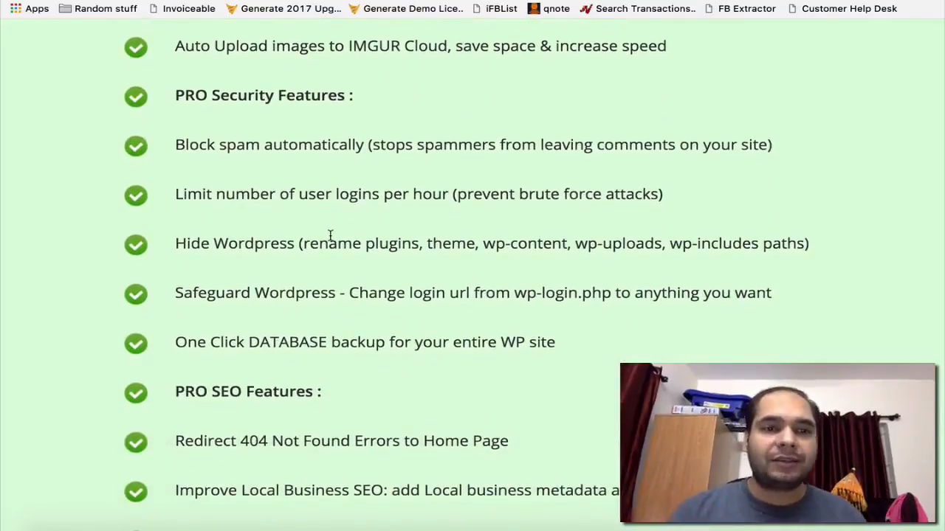
pyautogui.scroll(-3)
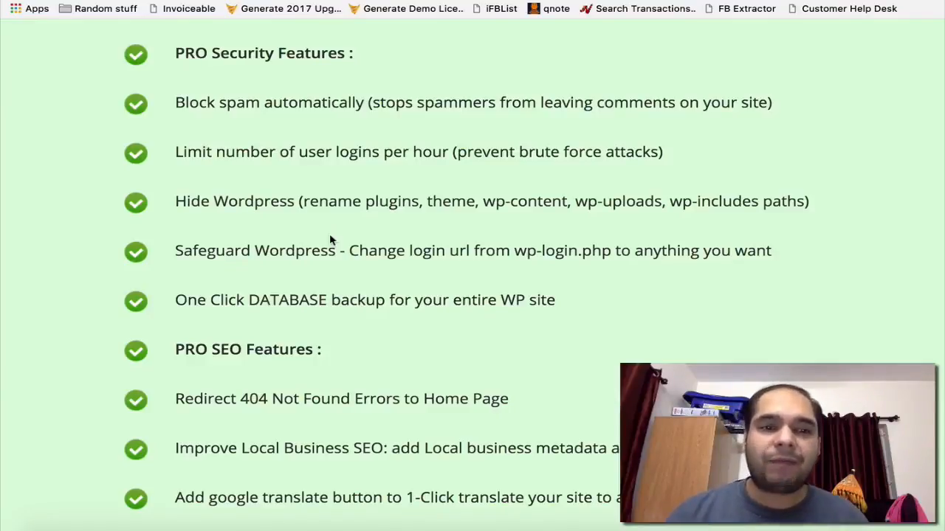
pyautogui.scroll(-3)
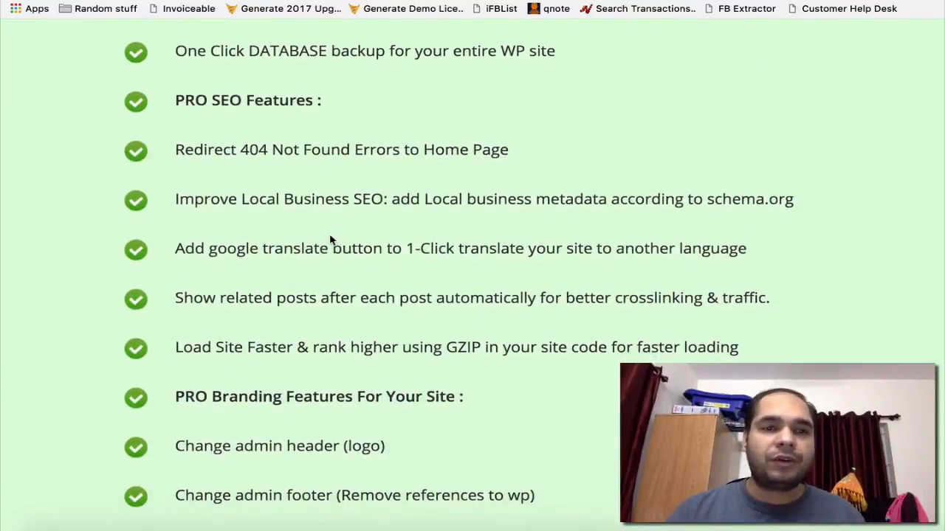
pyautogui.scroll(-3)
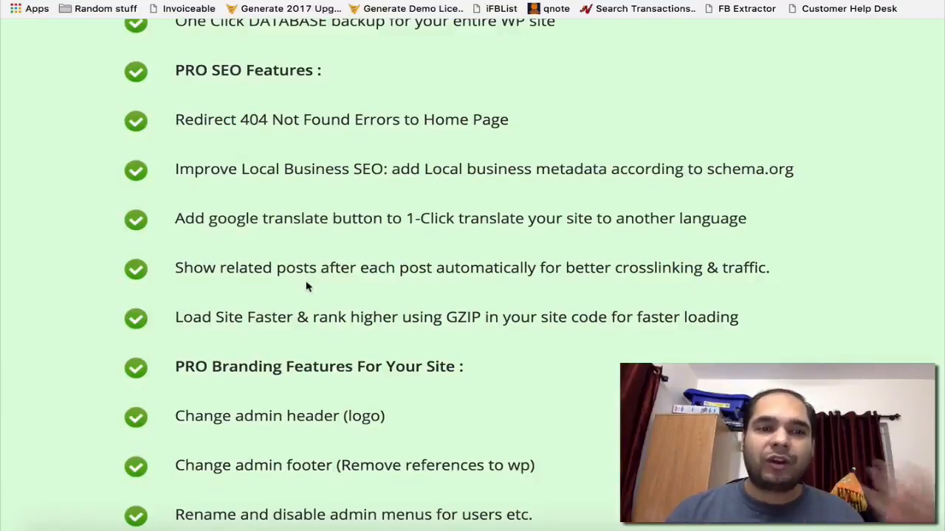
pyautogui.scroll(-3)
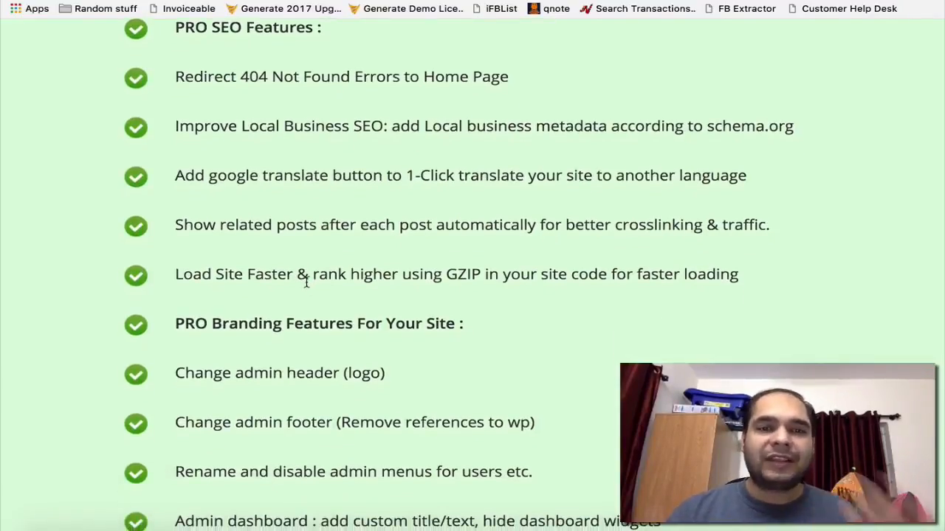
pyautogui.scroll(-3)
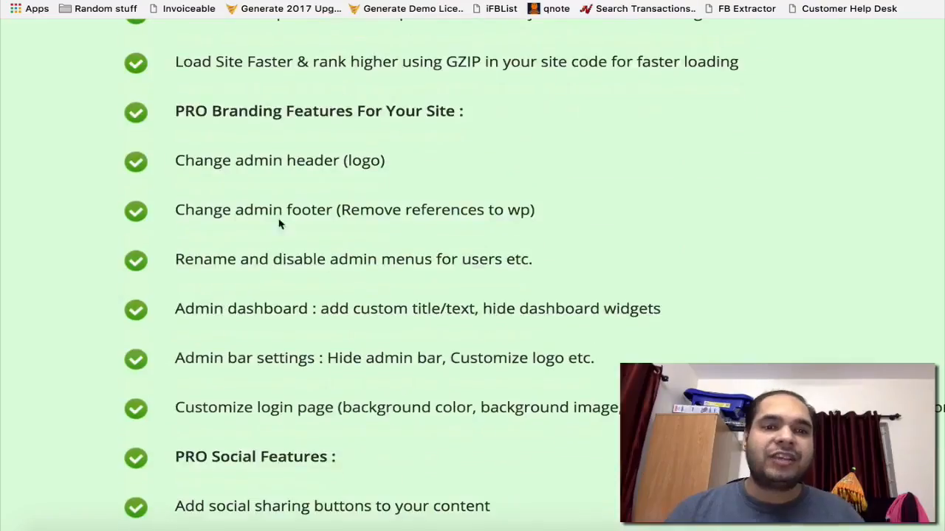
pyautogui.scroll(-3)
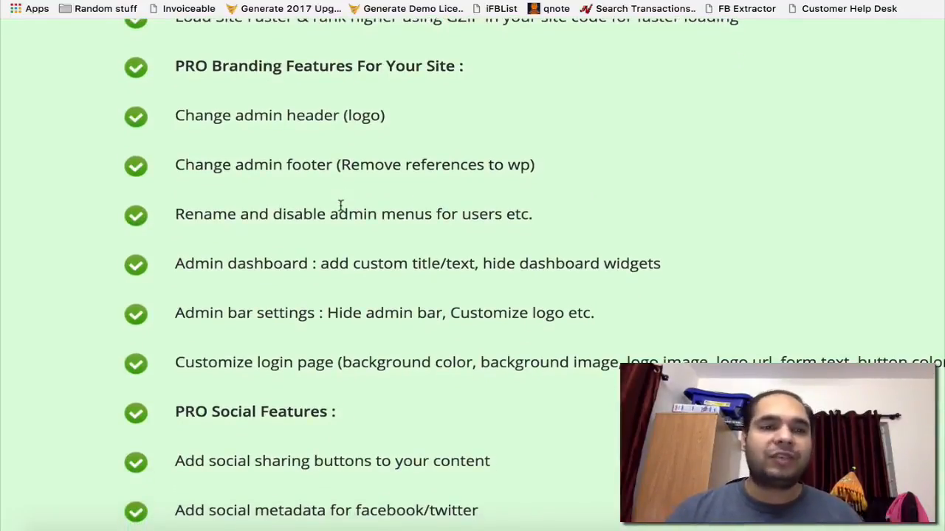
pyautogui.scroll(-3)
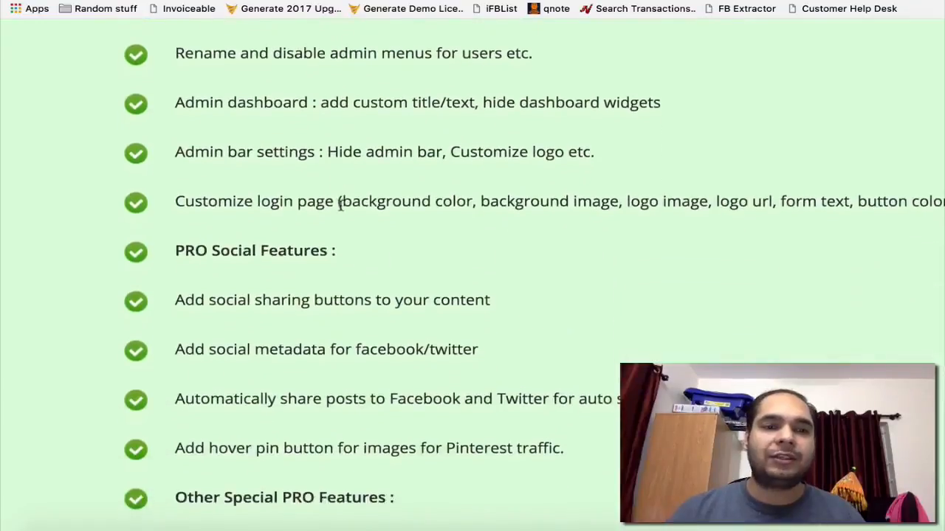
pyautogui.scroll(-3)
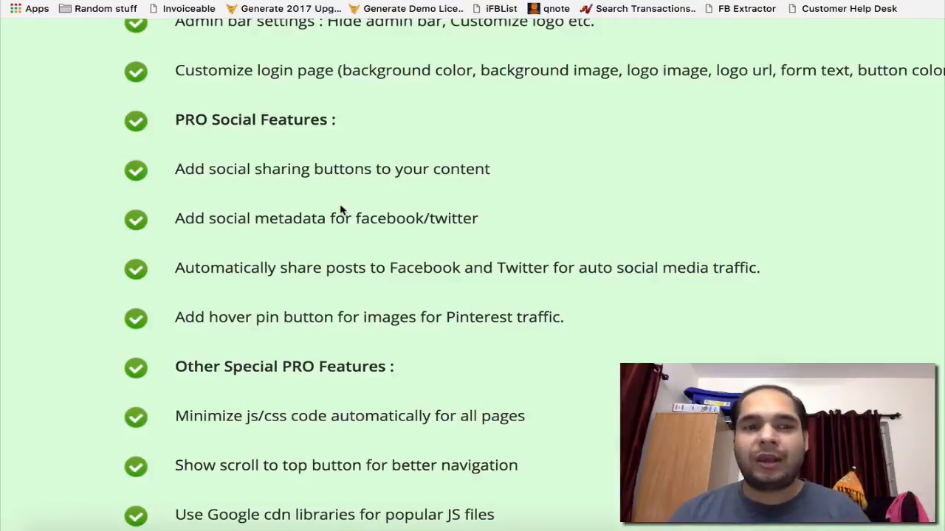
pyautogui.scroll(-3)
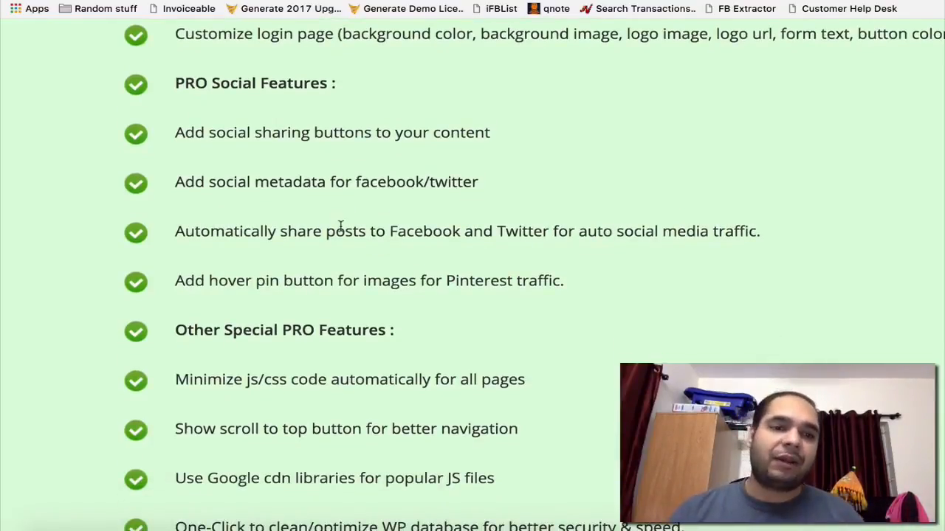
pyautogui.scroll(-3)
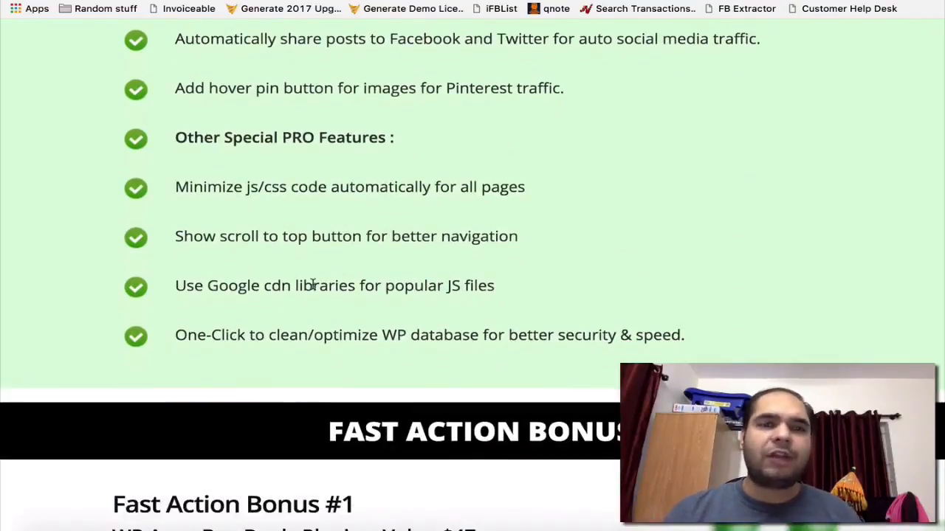